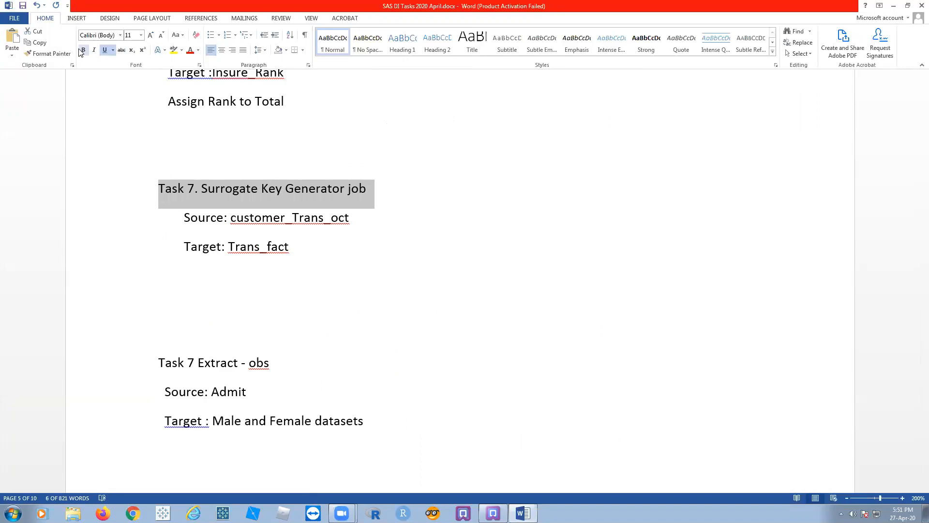
# - Make the Task 7 heading in Word bold, underlined and red, ending with a colon
pyautogui.click(83, 50)
pyautogui.write(':')
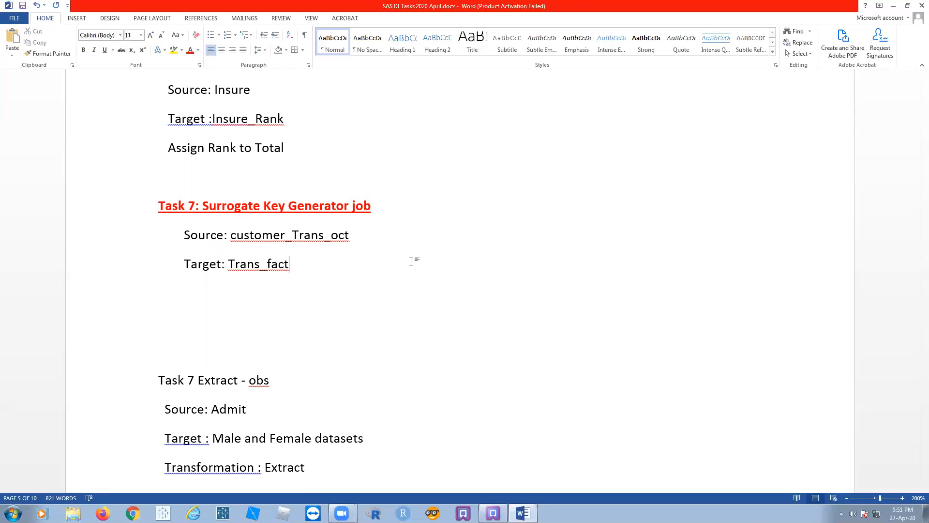
pyautogui.moveTo(325, 259)
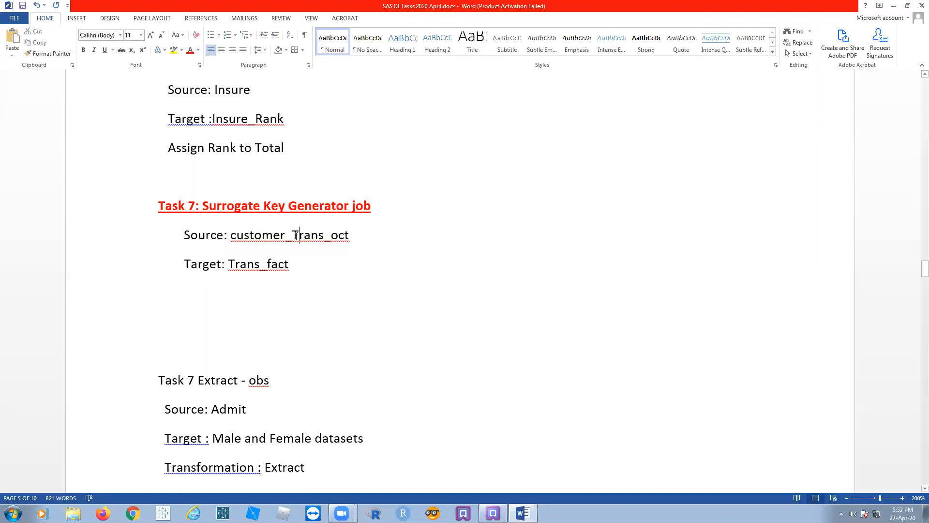
pyautogui.doubleClick(338, 236)
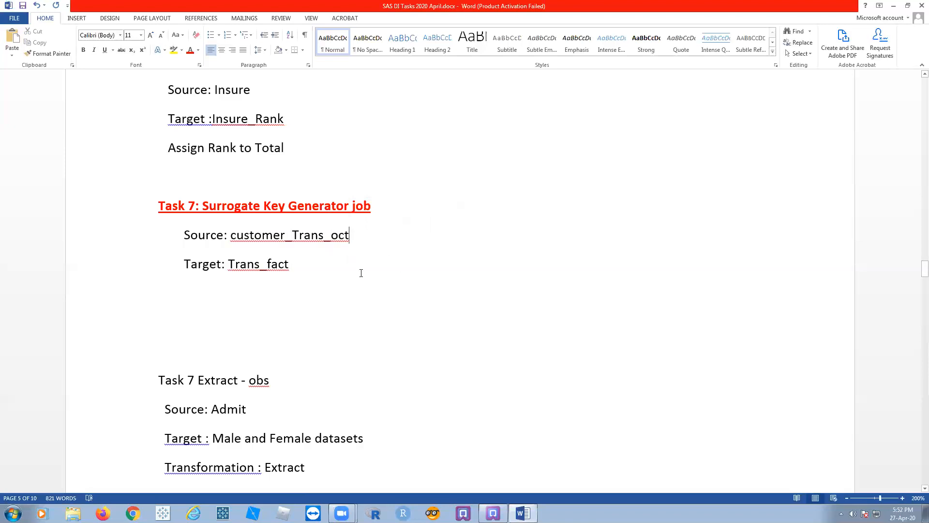
pyautogui.tripleClick(267, 235)
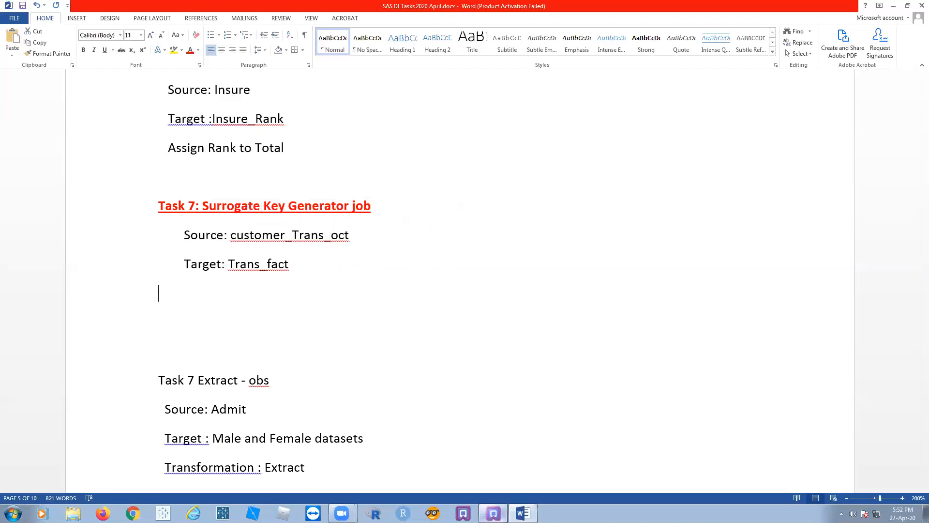
pyautogui.click(87, 515)
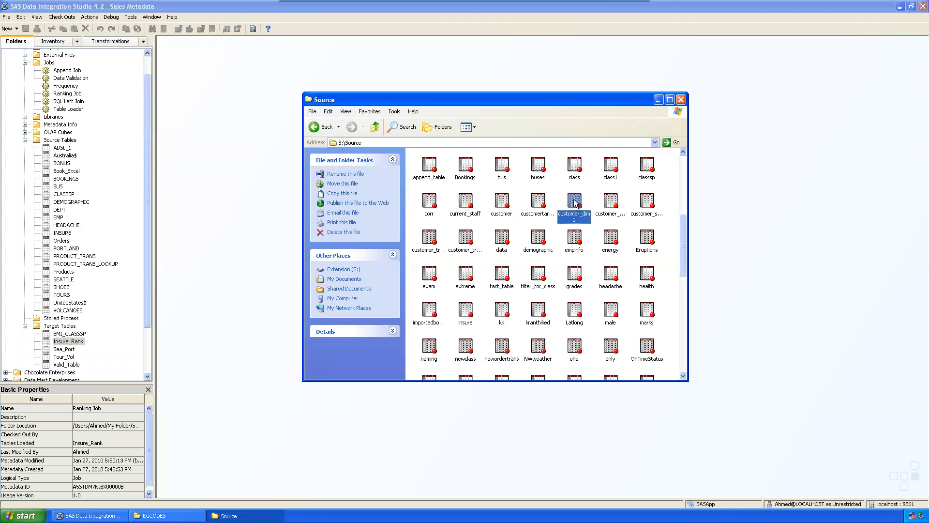
pyautogui.click(610, 201)
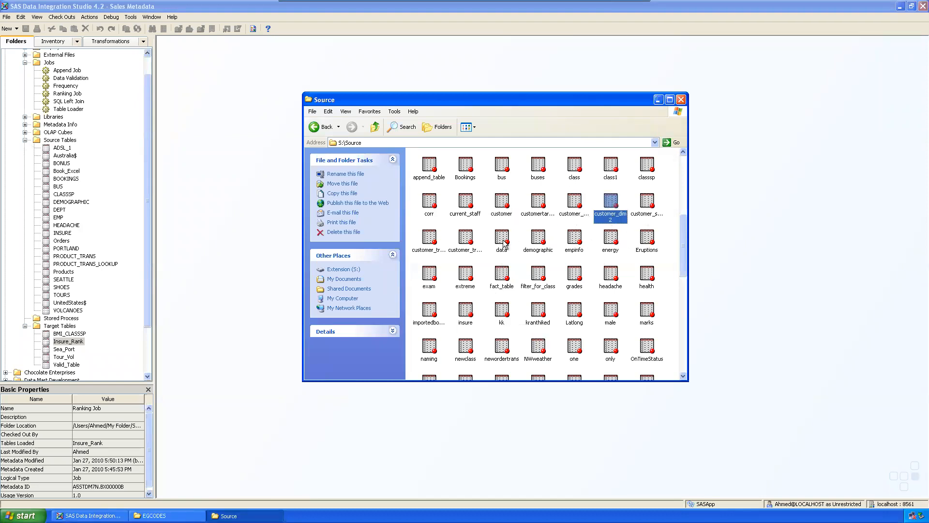
pyautogui.click(465, 239)
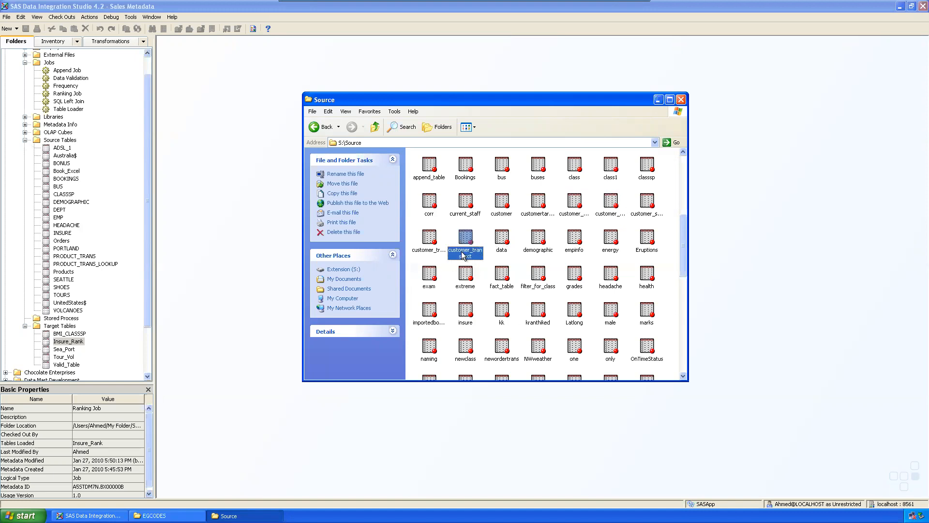
pyautogui.rightClick(465, 240)
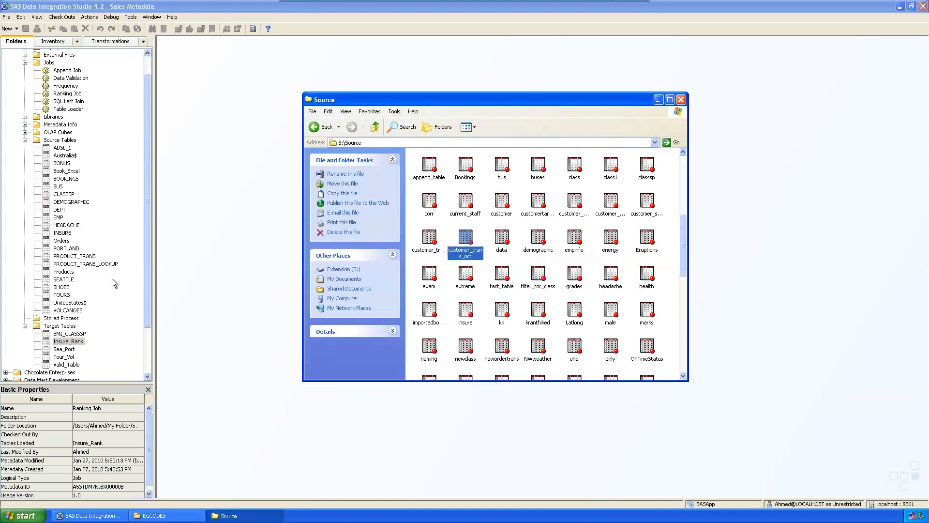
# - Register CUSTOMER_TRANS_OCT from Source Library into the Source Tables folder
pyautogui.rightClick(59, 140)
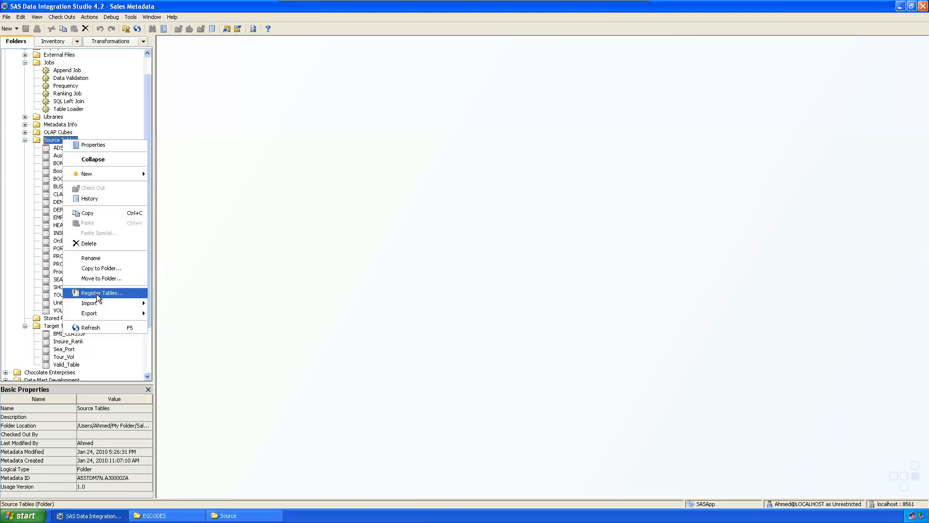
pyautogui.click(101, 292)
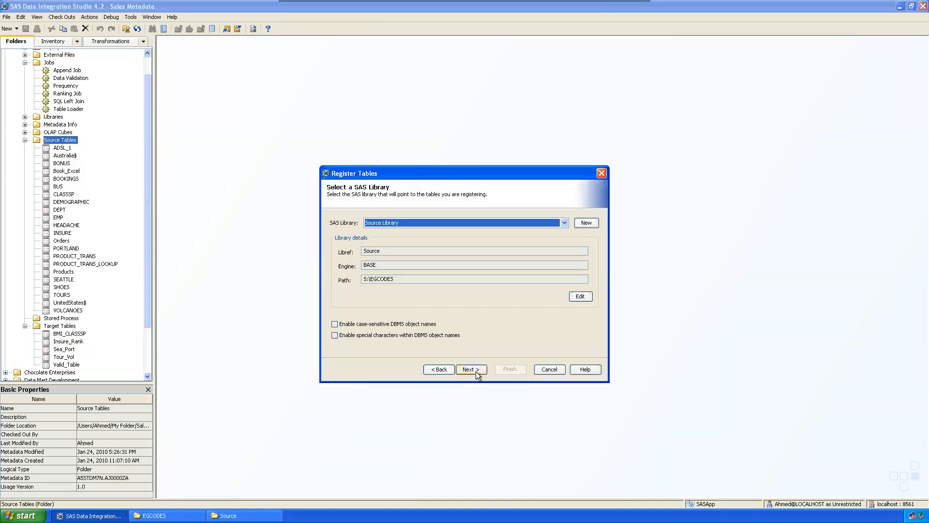
pyautogui.click(472, 369)
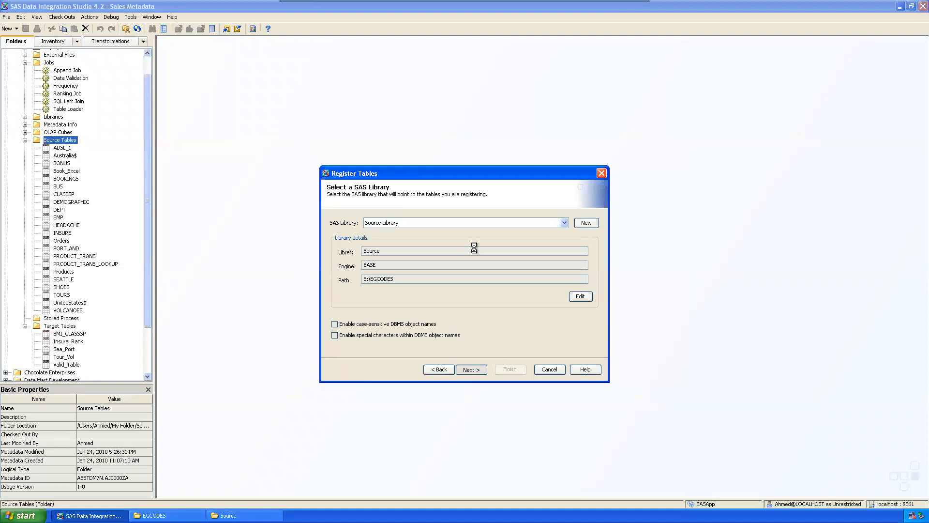
pyautogui.click(471, 369)
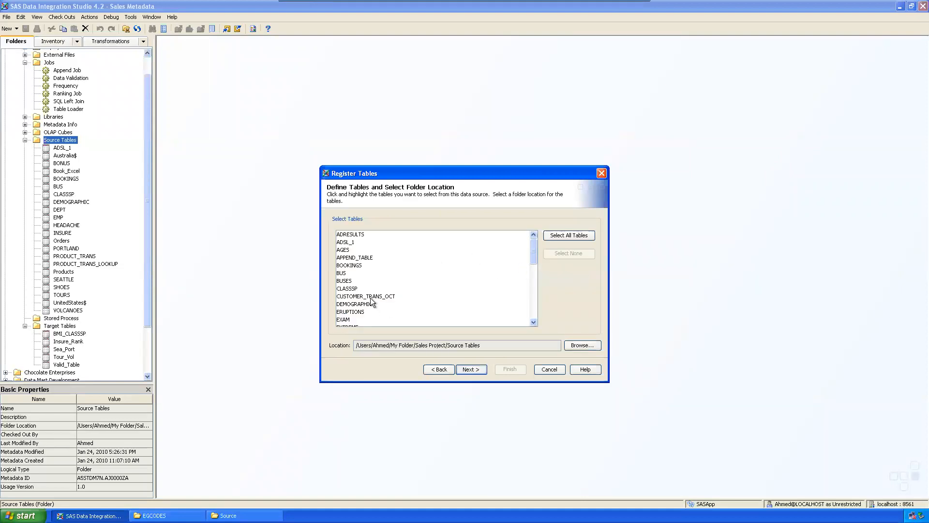
pyautogui.click(471, 370)
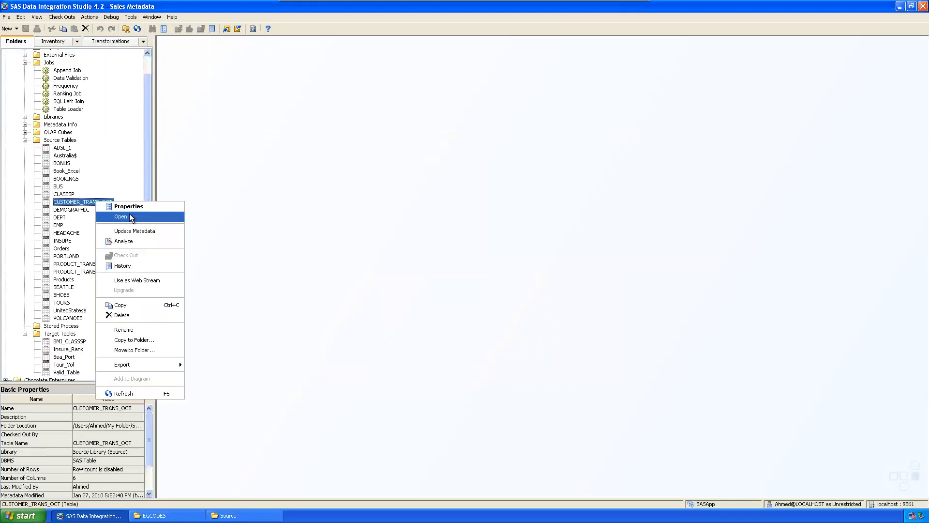
# - Open CUSTOMER_TRANS_OCT in View Data, scroll its 186 rows and sort by CUSTOMER_ID
pyautogui.click(121, 216)
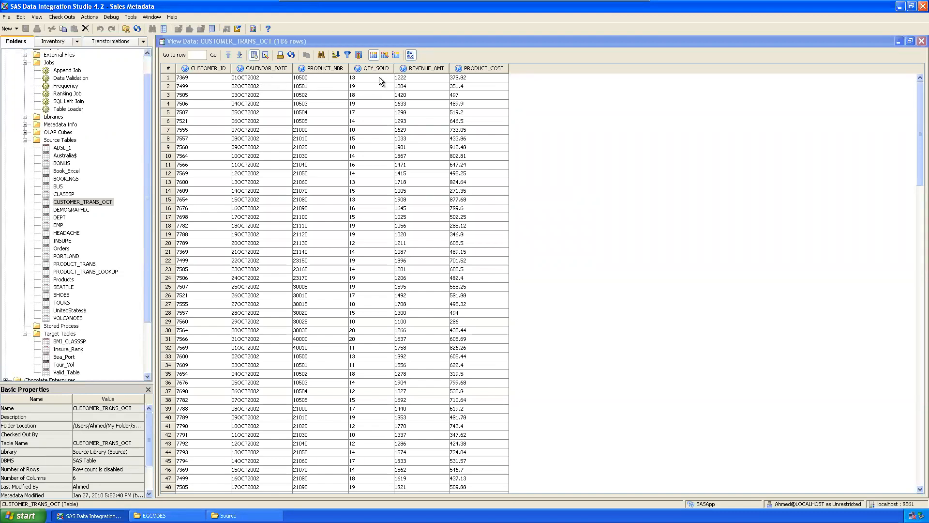
pyautogui.moveTo(614, 131)
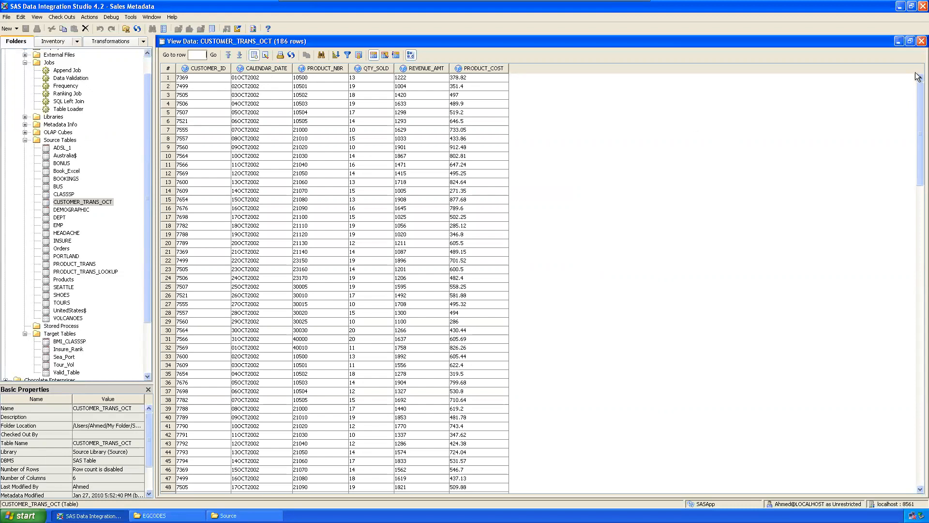
pyautogui.scroll(-3)
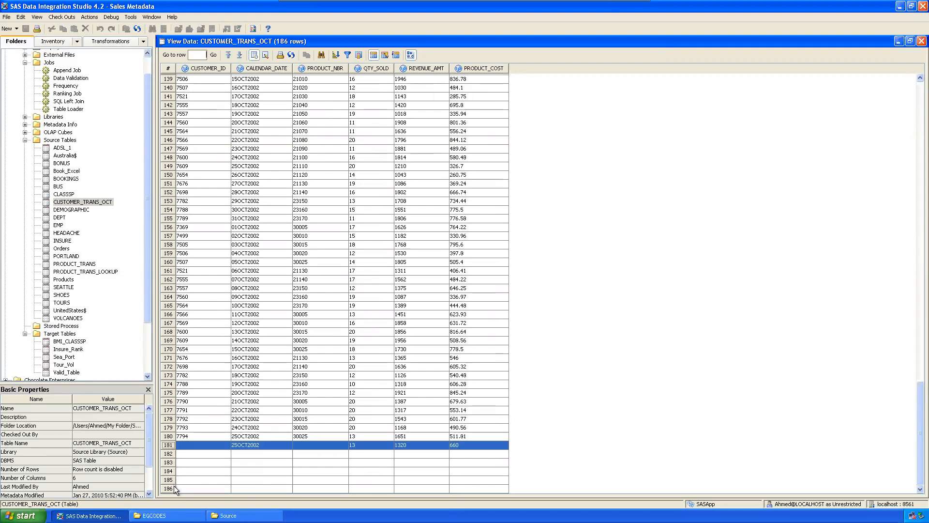
pyautogui.moveTo(184, 501)
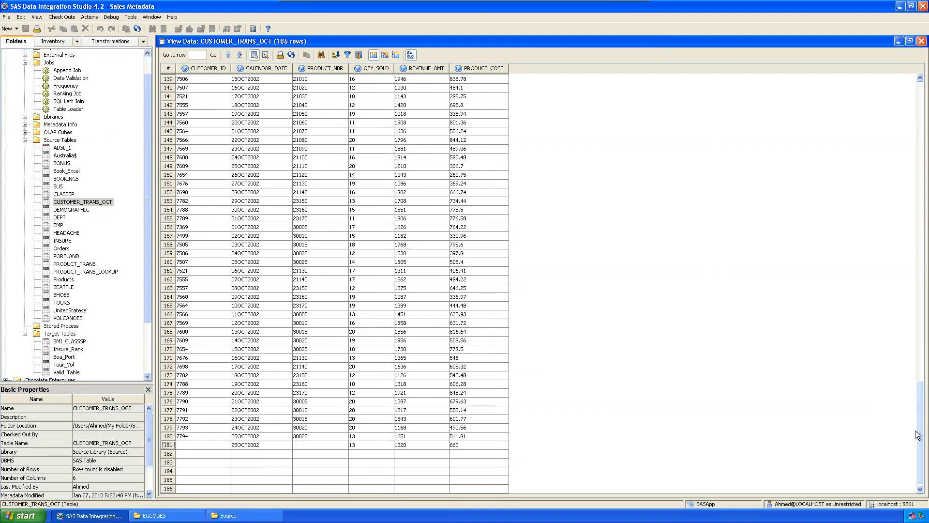
pyautogui.scroll(3)
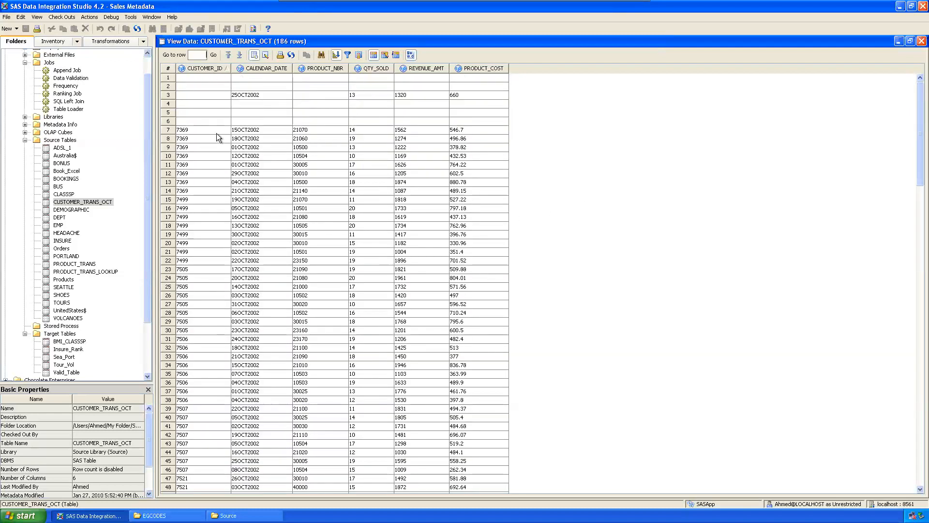
# - Highlight the multiple transaction rows belonging to customers 7369 and 7499
pyautogui.click(201, 130)
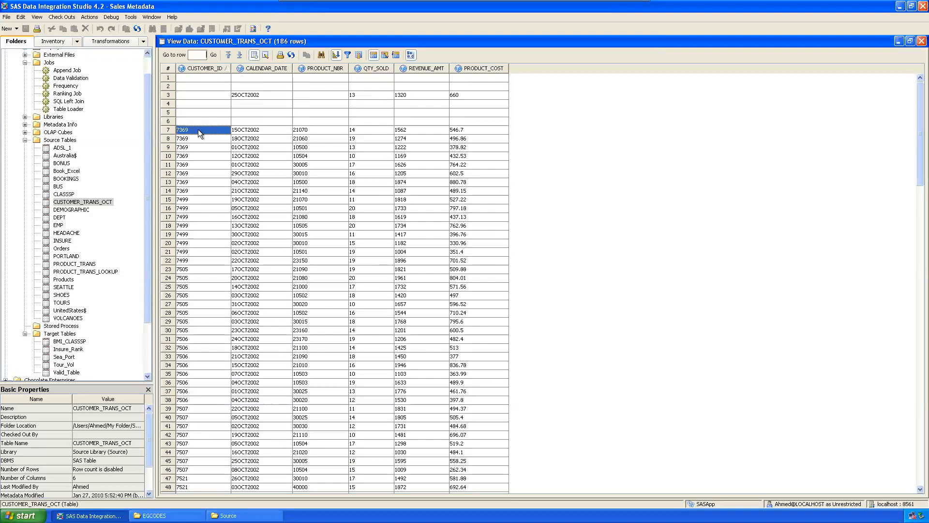
pyautogui.moveTo(198, 130); pyautogui.dragTo(199, 147)
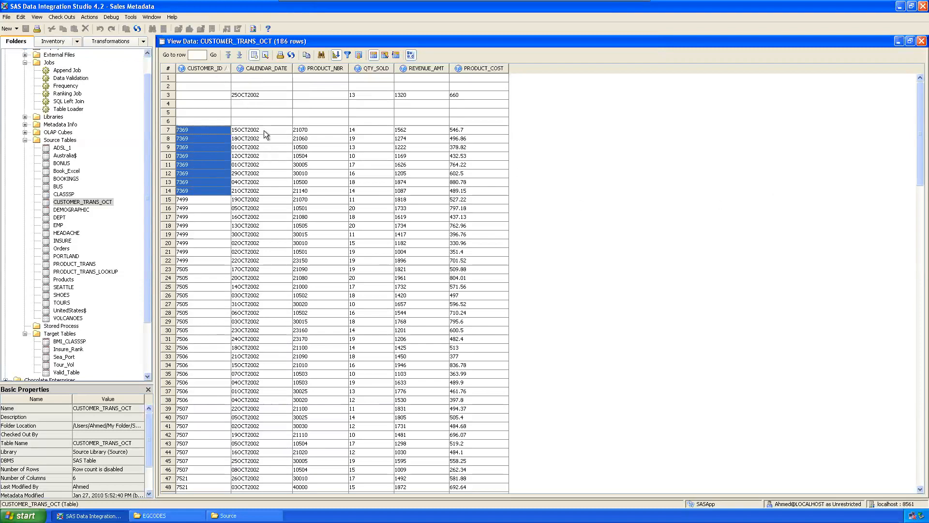
pyautogui.moveTo(258, 146)
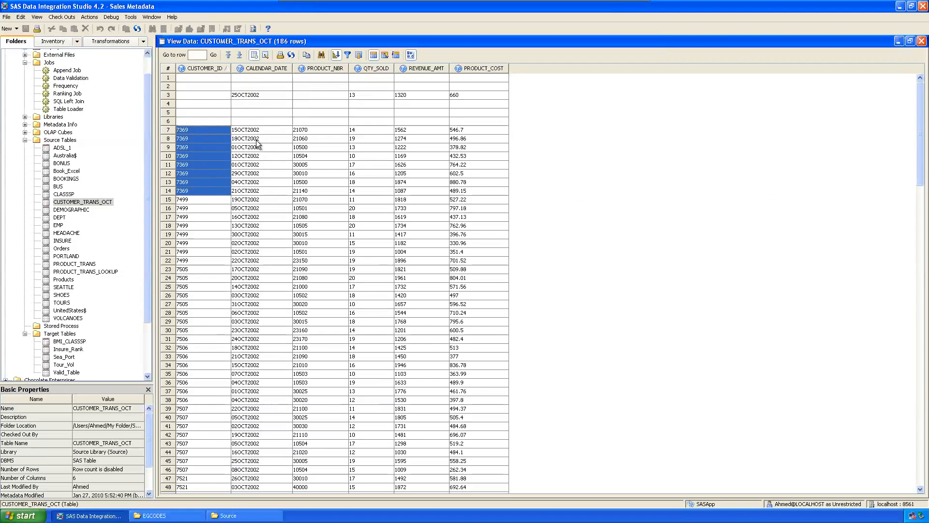
pyautogui.moveTo(308, 135)
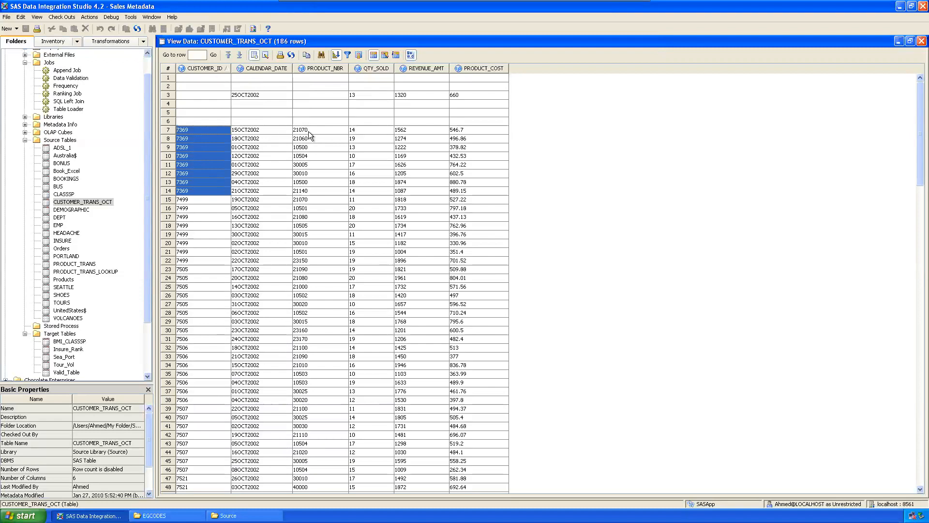
pyautogui.moveTo(195, 203)
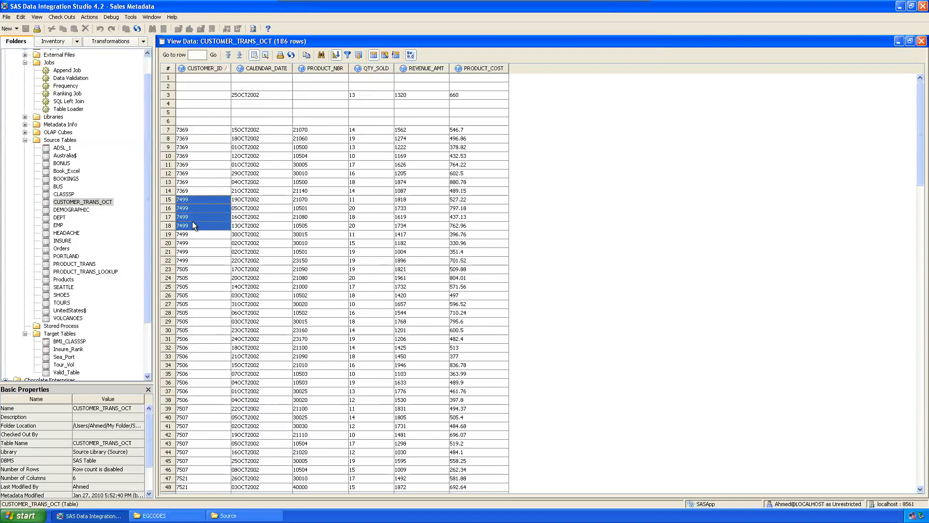
pyautogui.moveTo(193, 225); pyautogui.dragTo(195, 261)
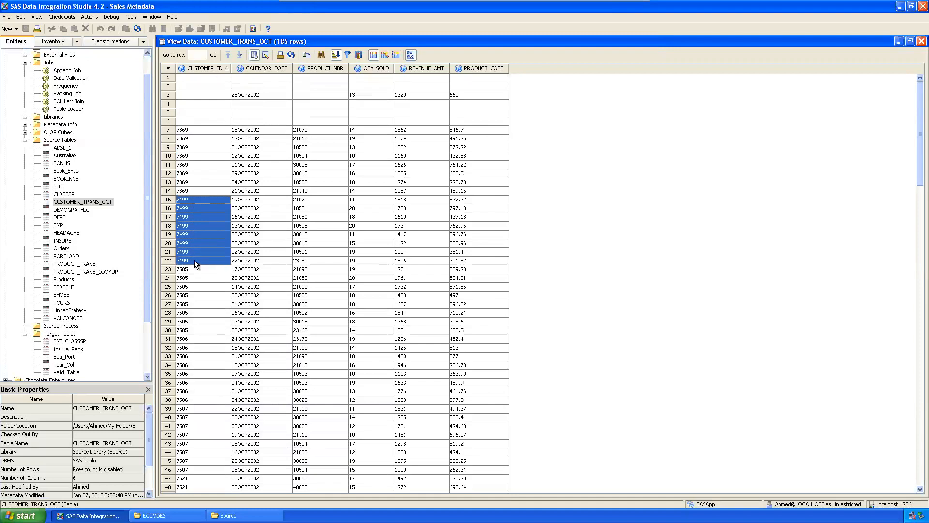
pyautogui.scroll(-3)
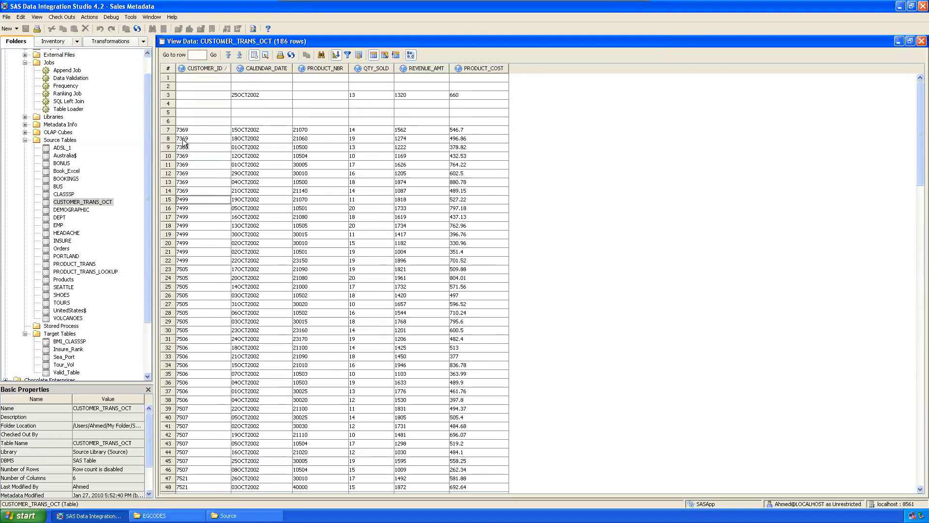
pyautogui.click(249, 138)
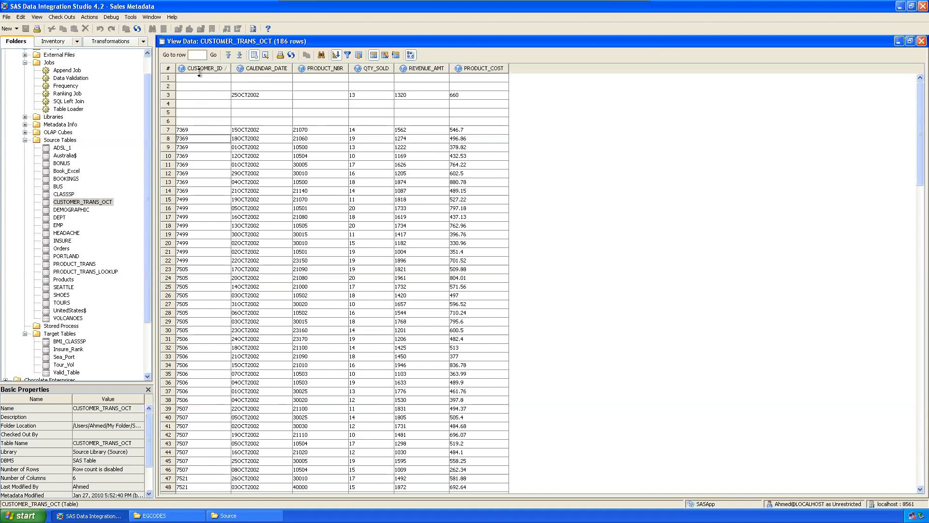
pyautogui.moveTo(196, 79)
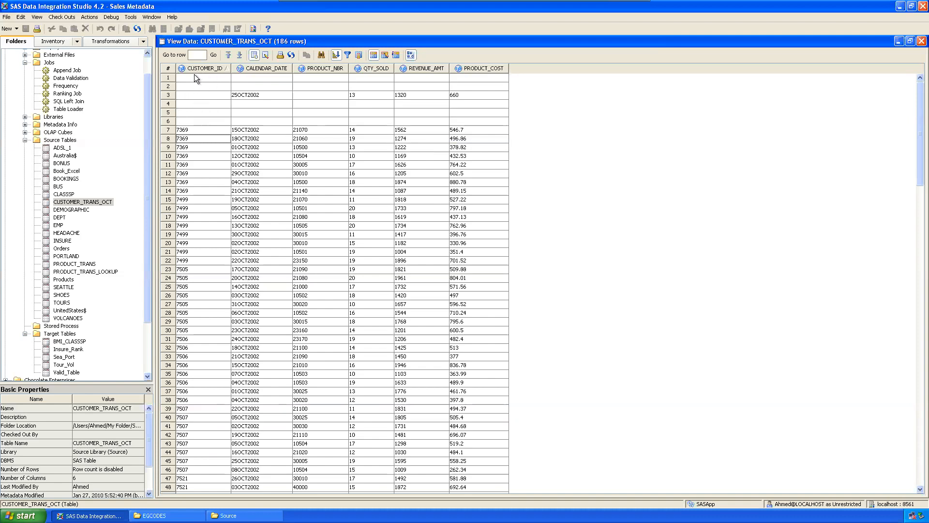
pyautogui.moveTo(190, 117)
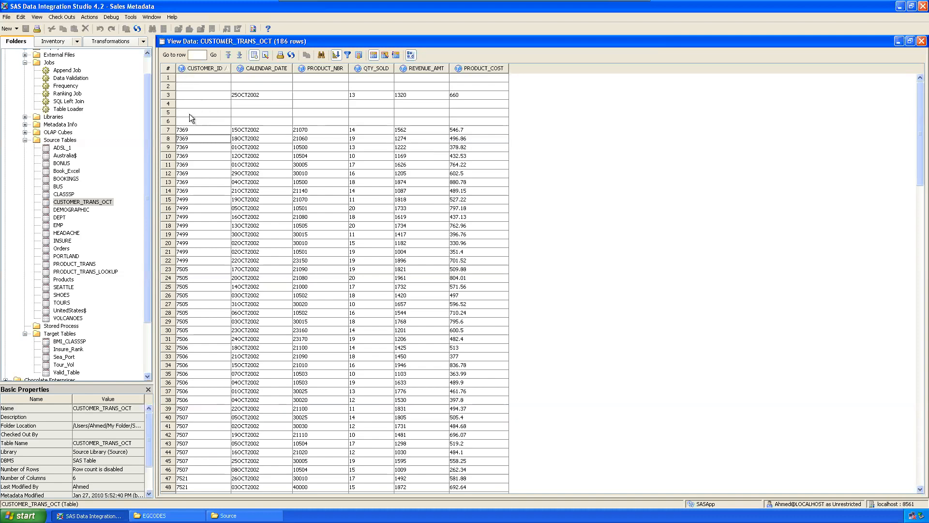
pyautogui.moveTo(233, 154)
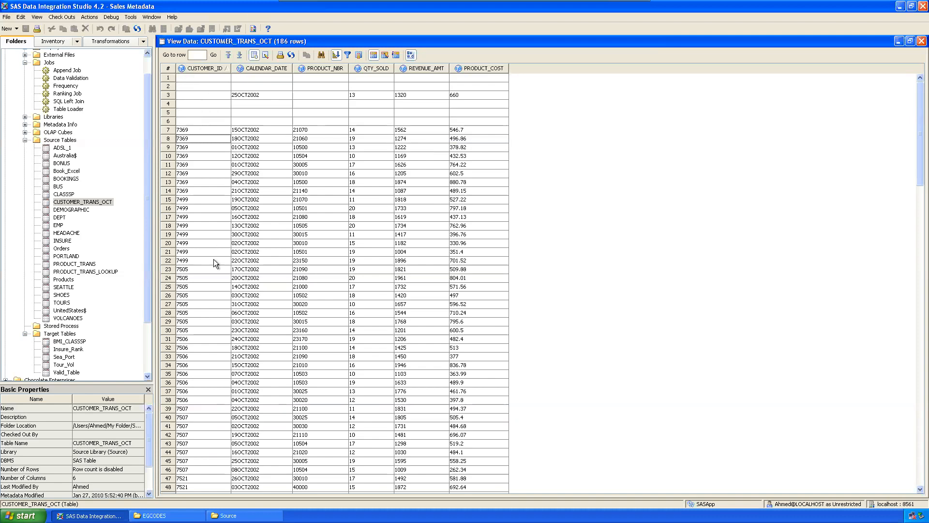
pyautogui.moveTo(193, 246)
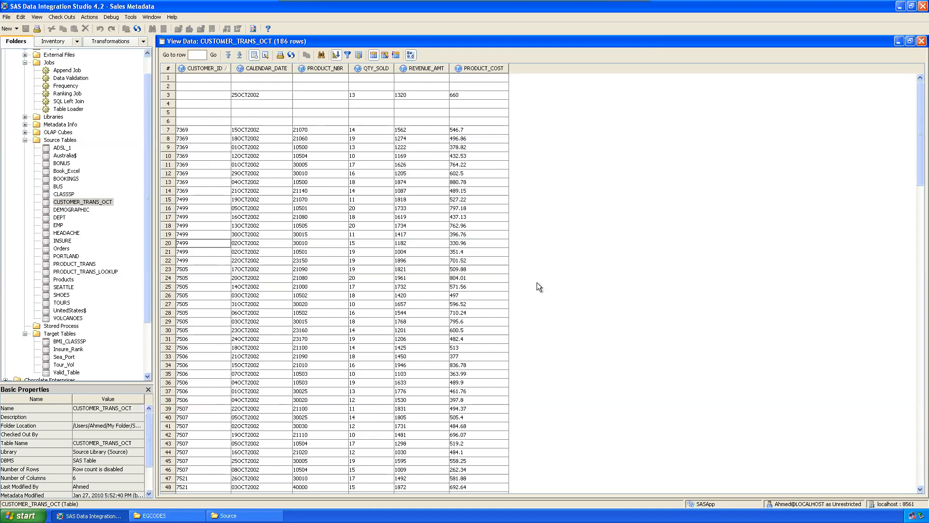
pyautogui.moveTo(512, 296)
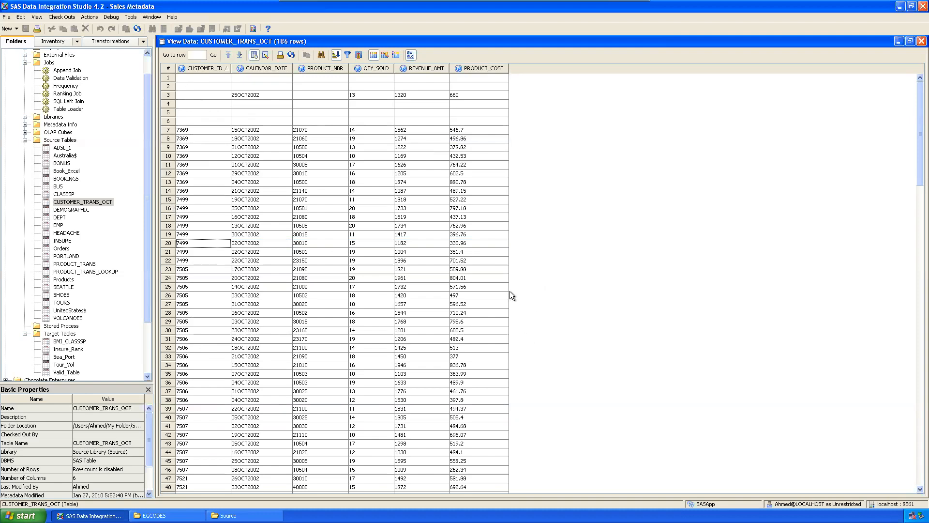
pyautogui.moveTo(235, 86)
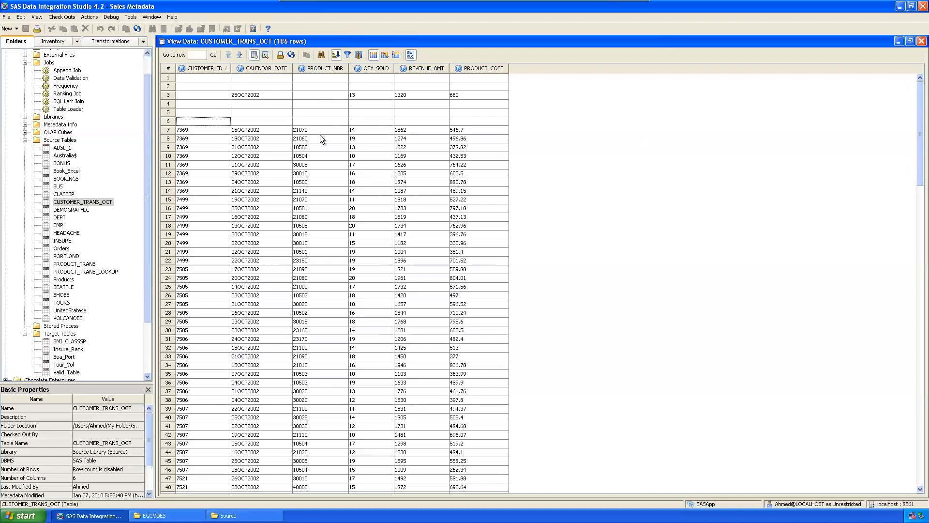
# - Point out further customer IDs repeated across several transaction rows
pyautogui.click(201, 138)
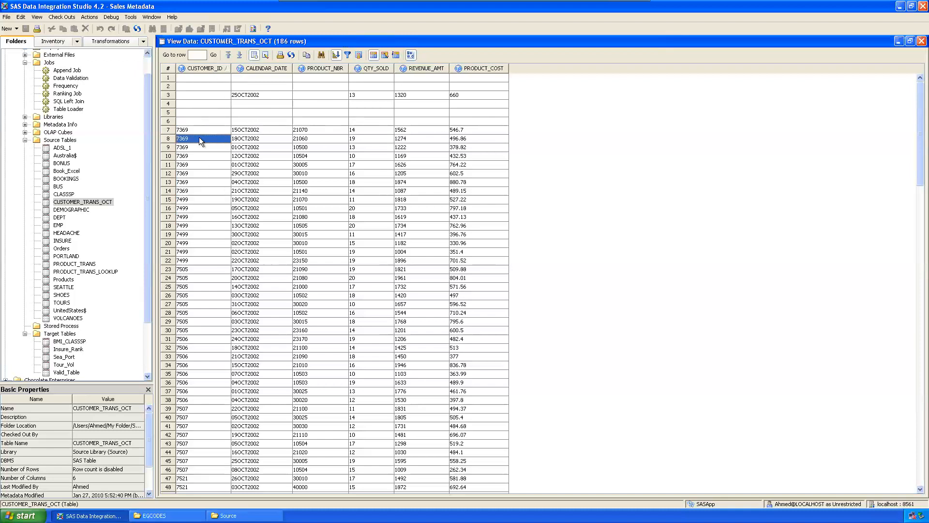
pyautogui.click(207, 182)
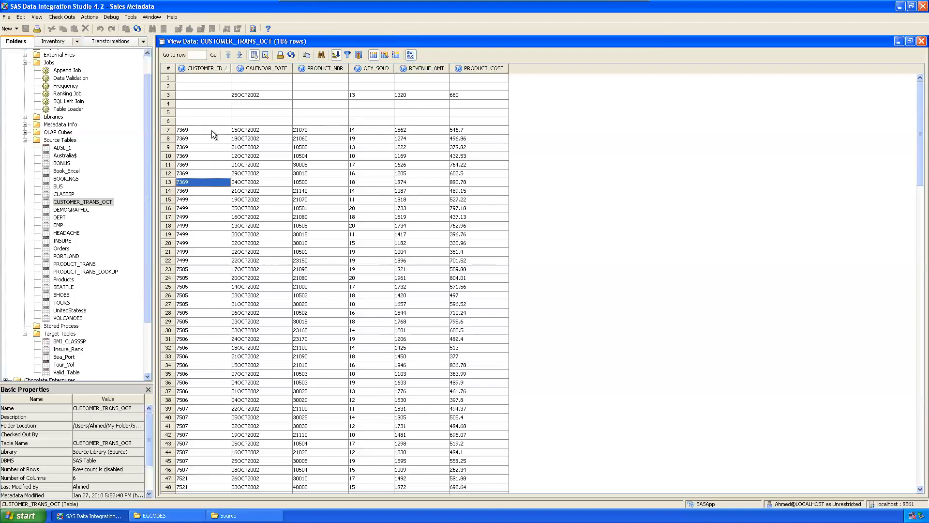
pyautogui.click(183, 173)
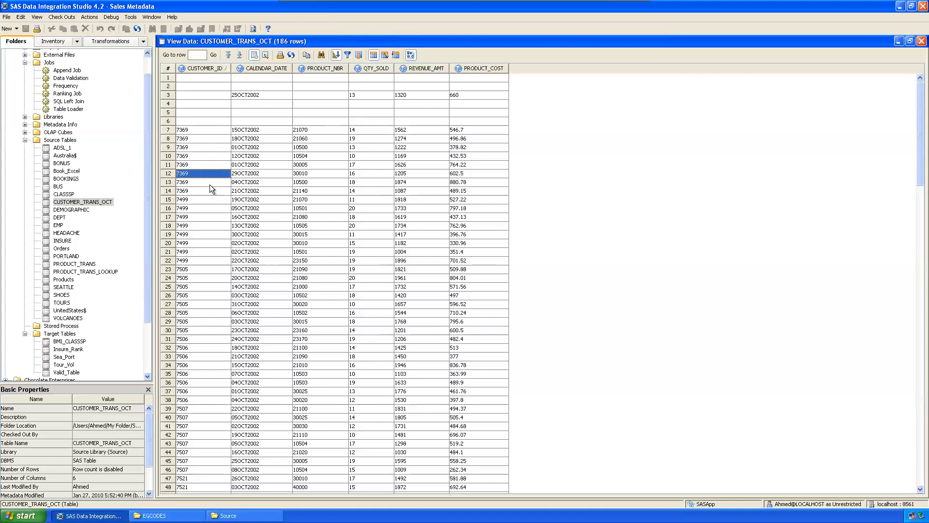
pyautogui.moveTo(209, 182)
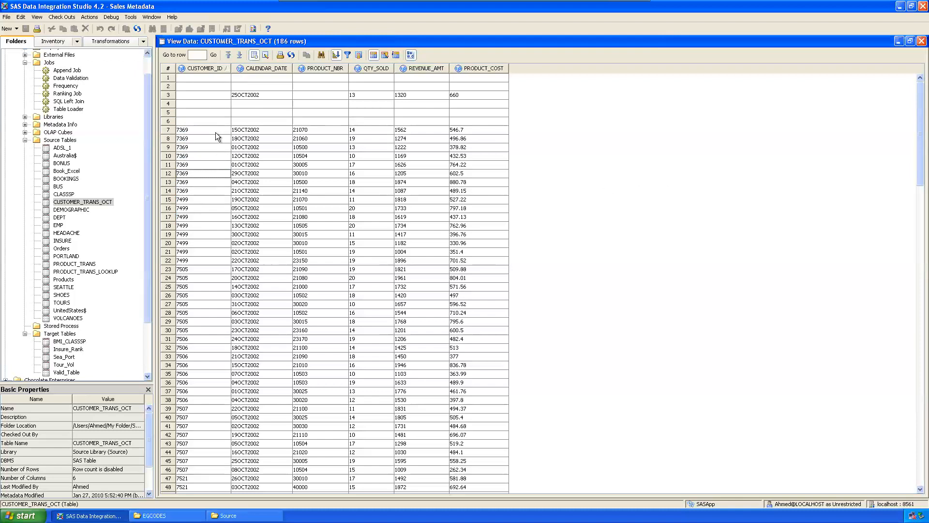
pyautogui.moveTo(184, 138); pyautogui.dragTo(184, 225)
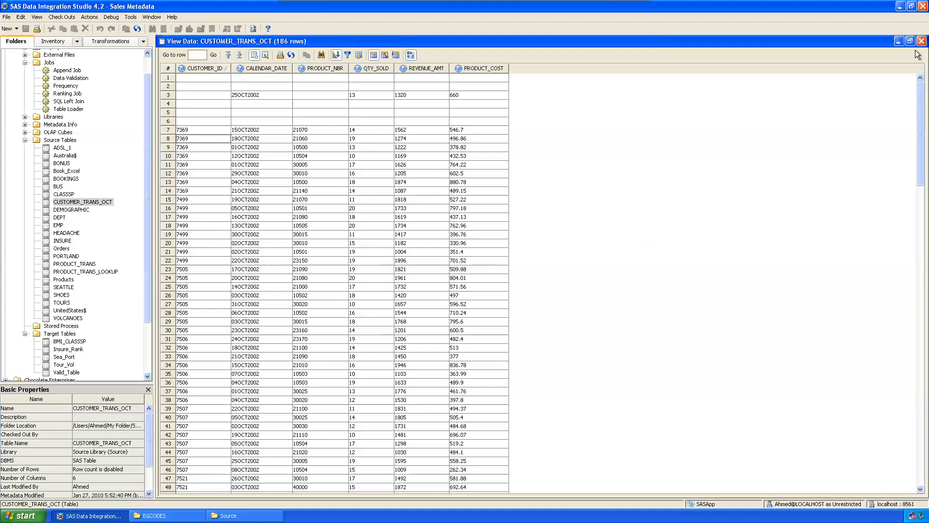
# - Close View Data, create 'Surrogate Key Generator Job' in Jobs and open its diagram
pyautogui.click(922, 40)
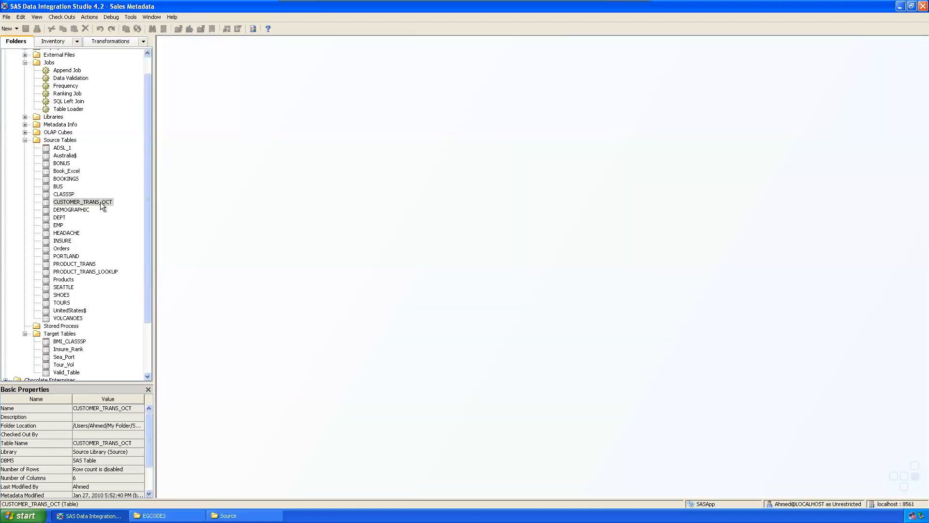
pyautogui.moveTo(49, 64)
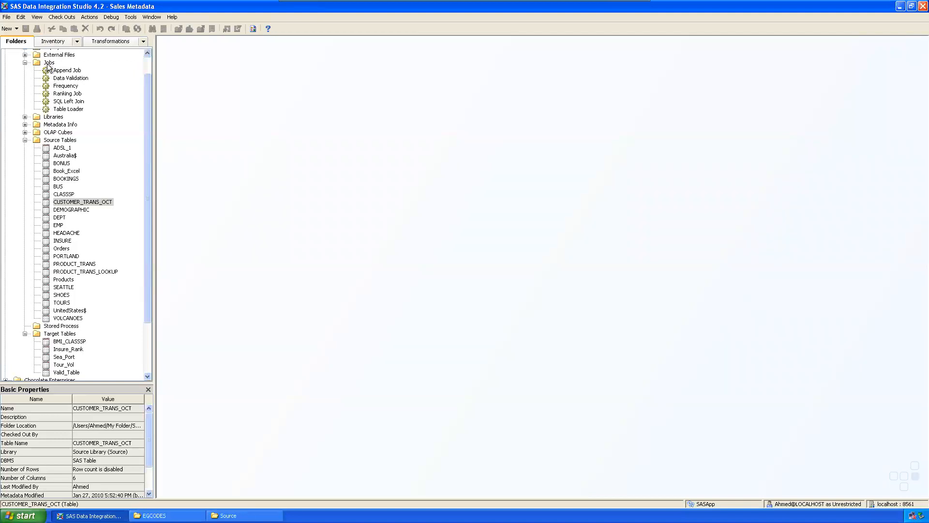
pyautogui.rightClick(49, 62)
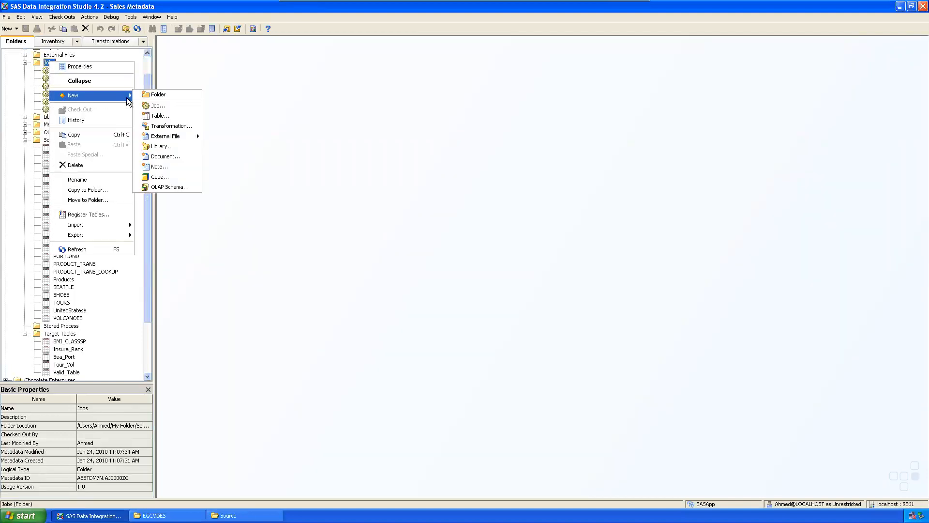
pyautogui.click(158, 106)
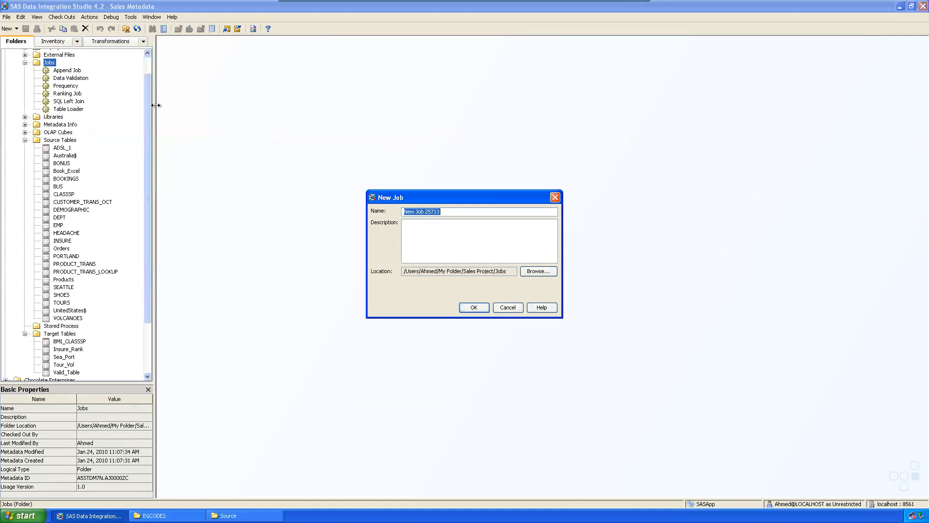
pyautogui.write('Surrogate Key Generato')
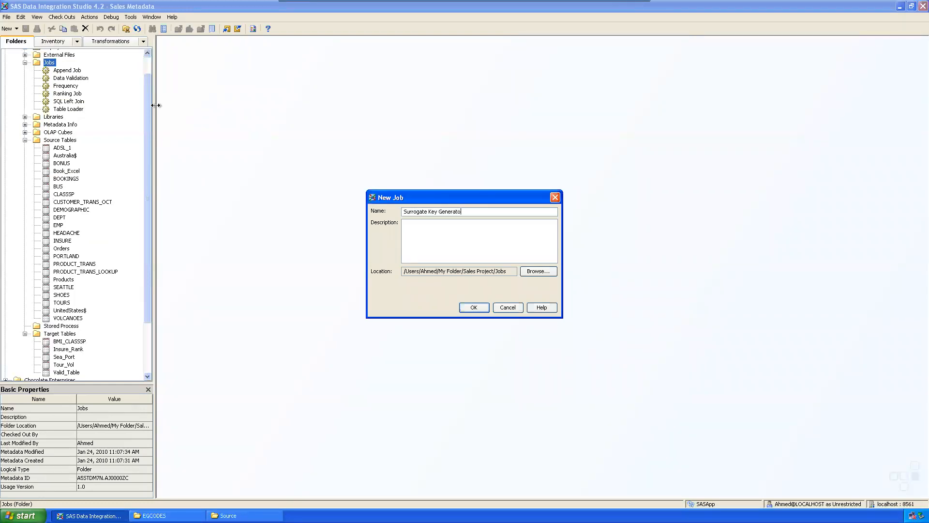
pyautogui.click(473, 307)
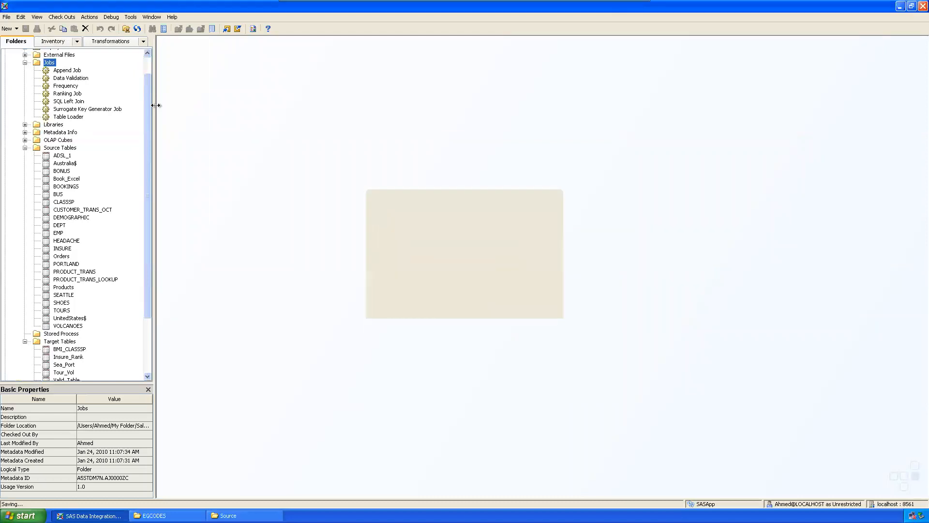
pyautogui.doubleClick(87, 109)
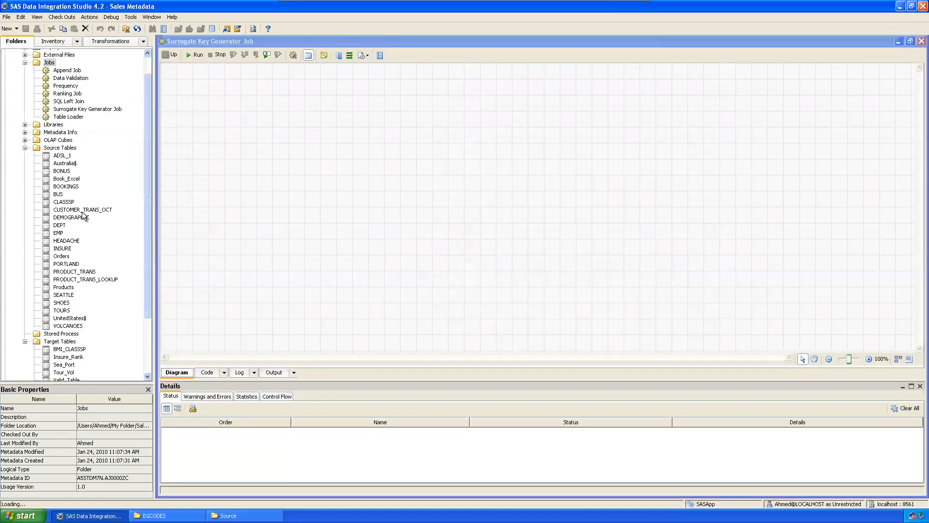
# - Place CUSTOMER_TRANS_OCT on the canvas with a Surrogate Key Generator transformation below it
pyautogui.moveTo(82, 209); pyautogui.dragTo(264, 127)
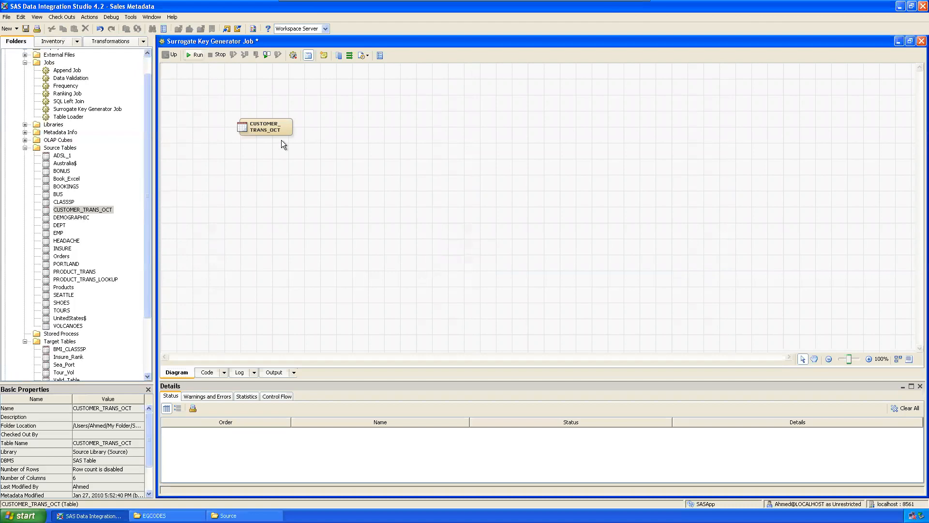
pyautogui.moveTo(265, 127); pyautogui.dragTo(304, 104)
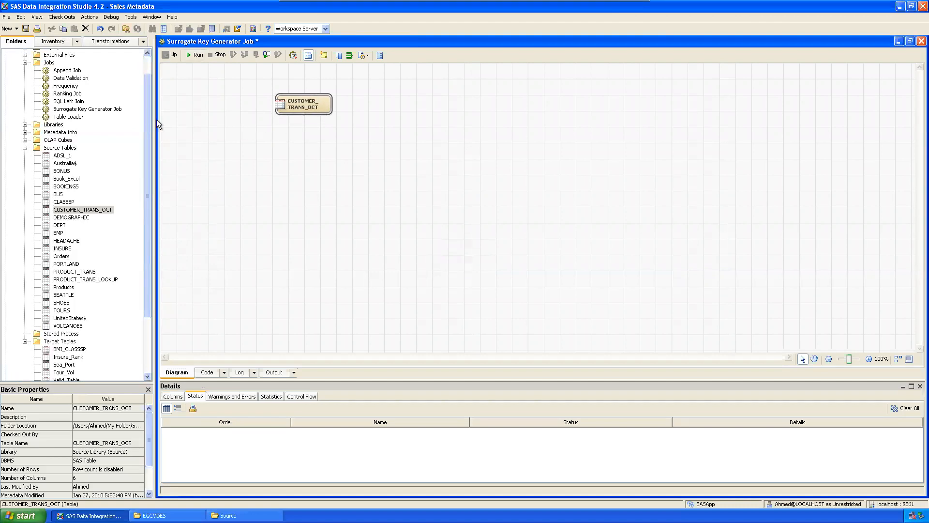
pyautogui.moveTo(82, 216)
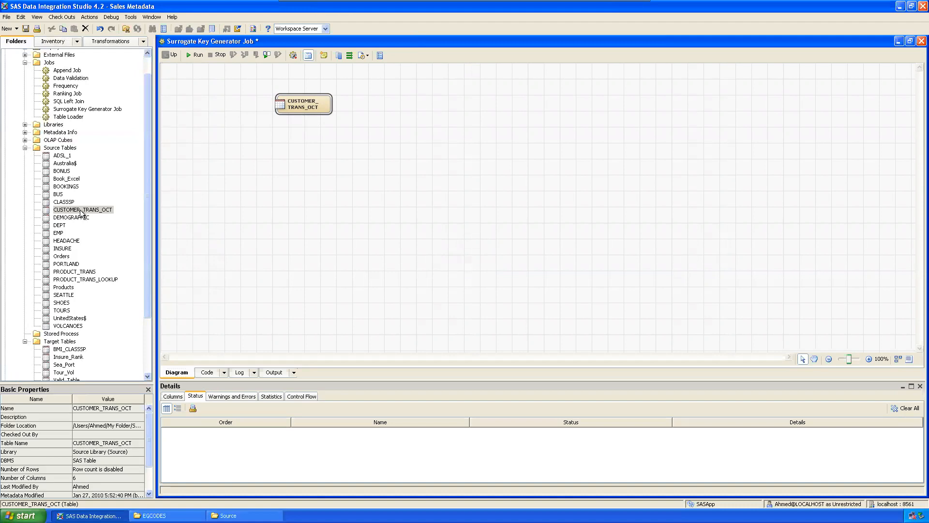
pyautogui.moveTo(112, 45)
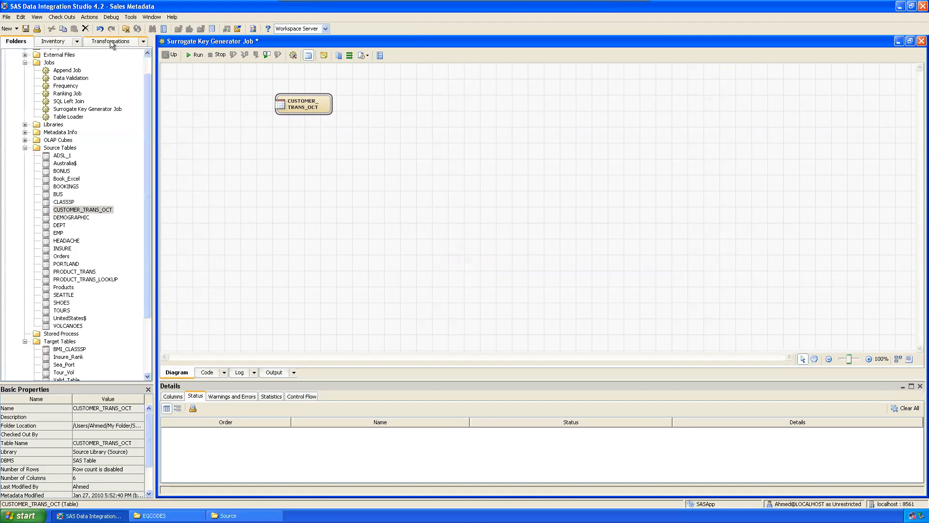
pyautogui.click(110, 41)
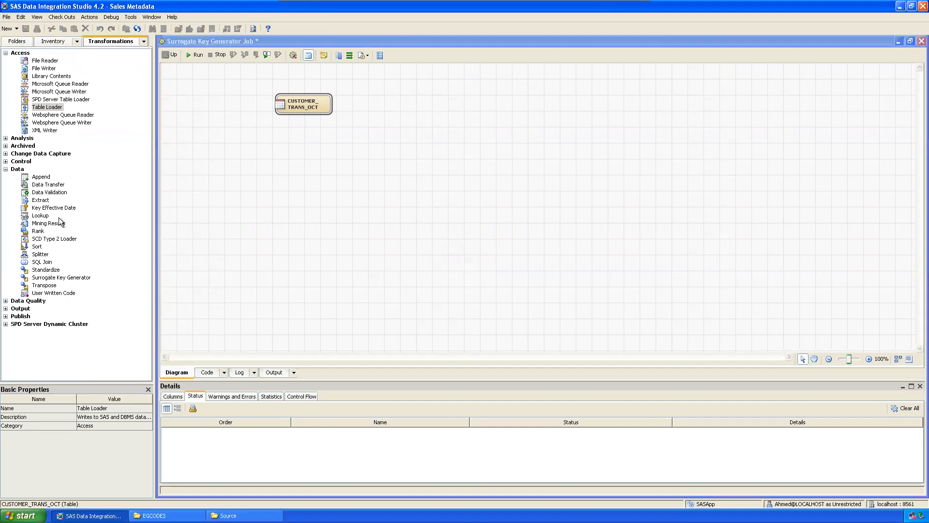
pyautogui.click(62, 277)
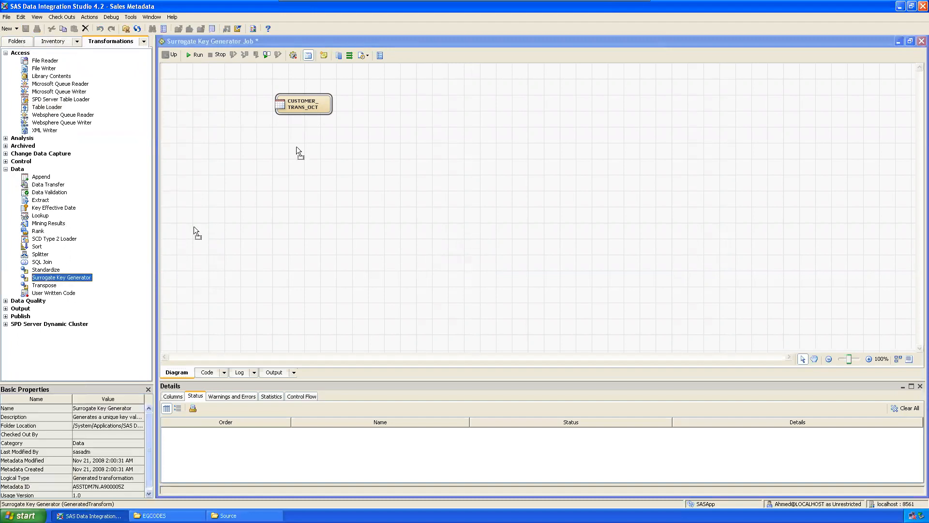
pyautogui.moveTo(61, 277); pyautogui.dragTo(327, 166)
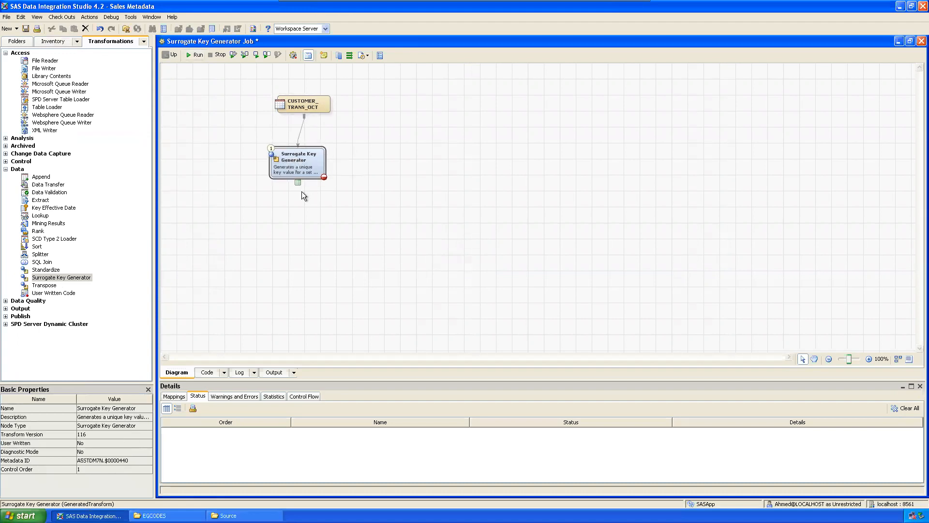
# - Add an output table to the generator and name it SK_Cust_Oct
pyautogui.rightClick(299, 183)
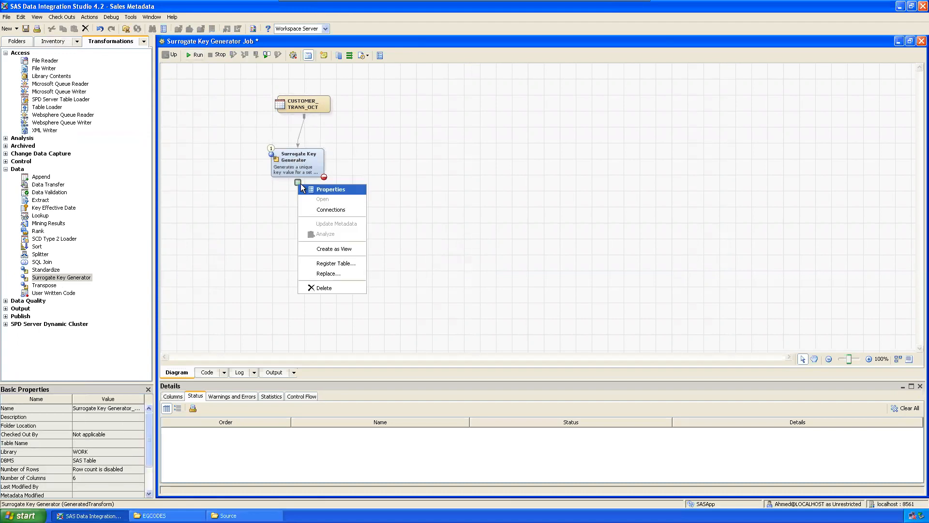
pyautogui.click(330, 190)
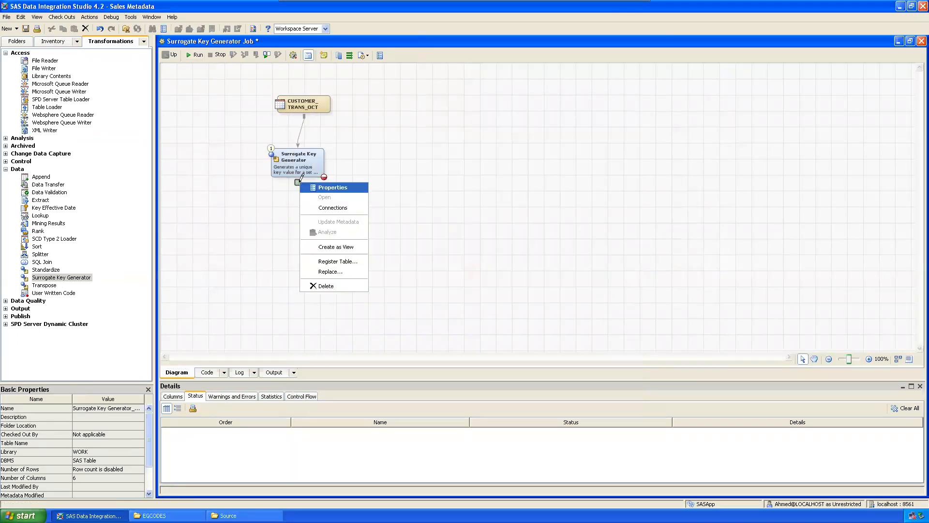
pyautogui.click(338, 261)
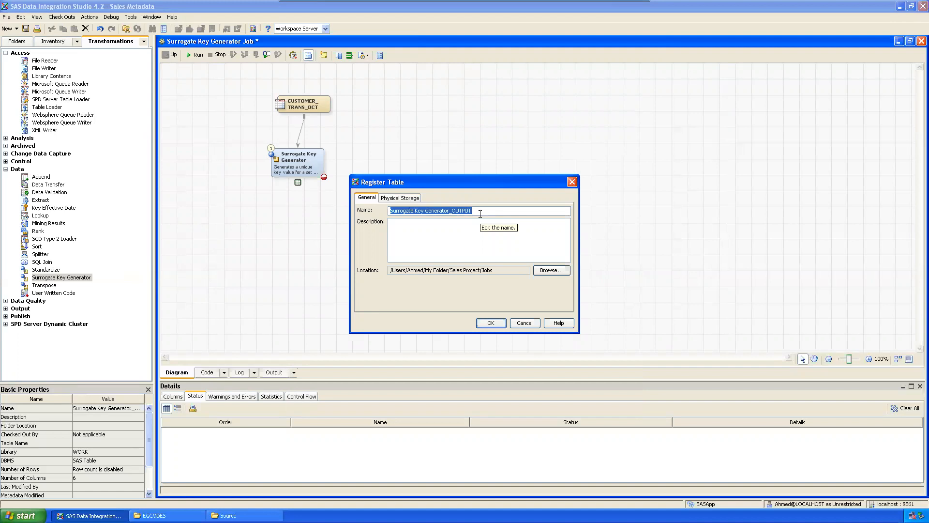
pyautogui.write('Sk')
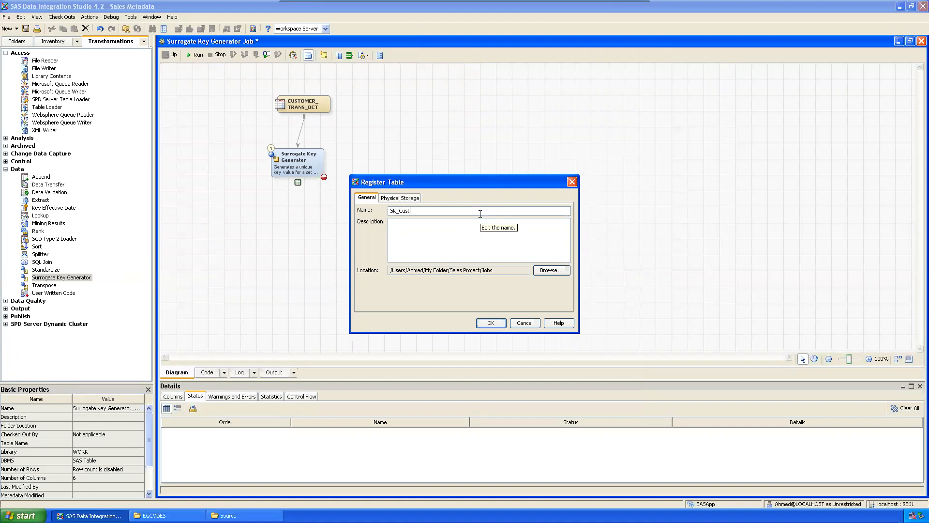
pyautogui.write('_Oct')
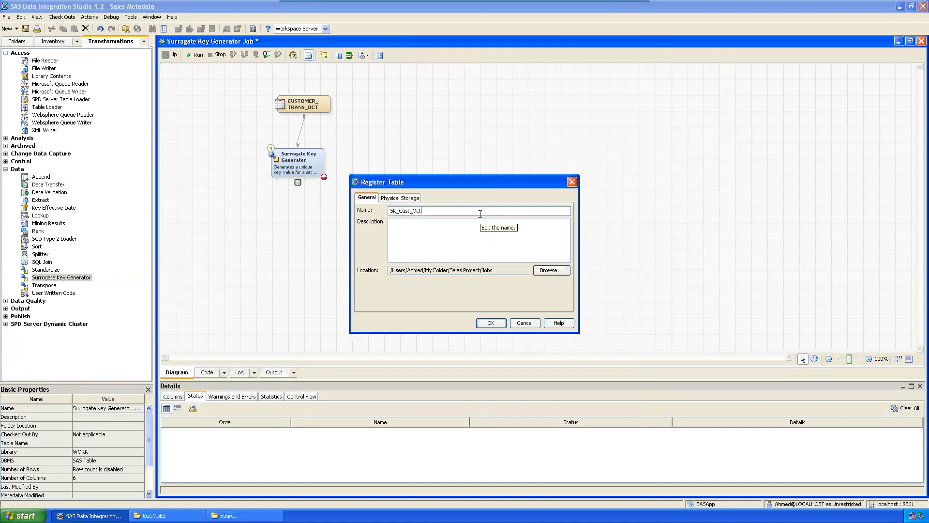
pyautogui.moveTo(344, 264)
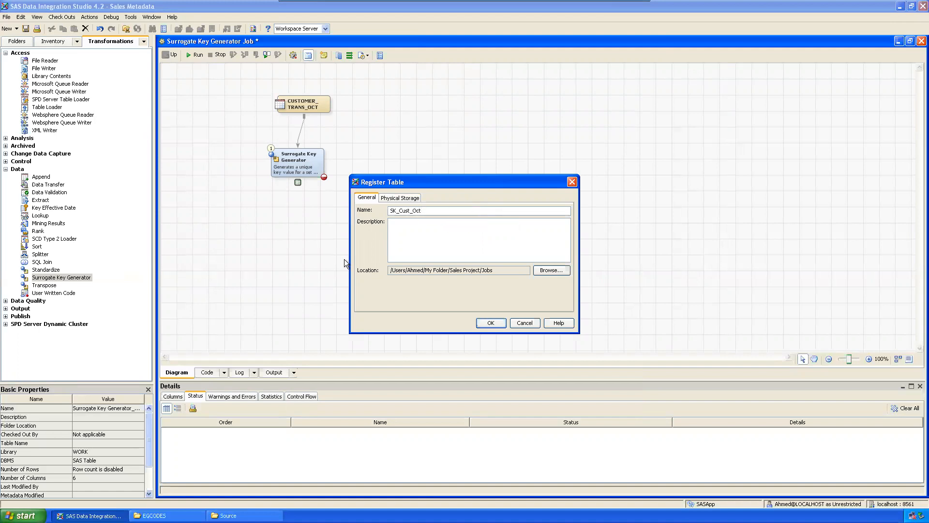
# - Store SK_Cust_Oct physically in Target Library under the name SK_Cust_Oct
pyautogui.tripleClick(415, 210)
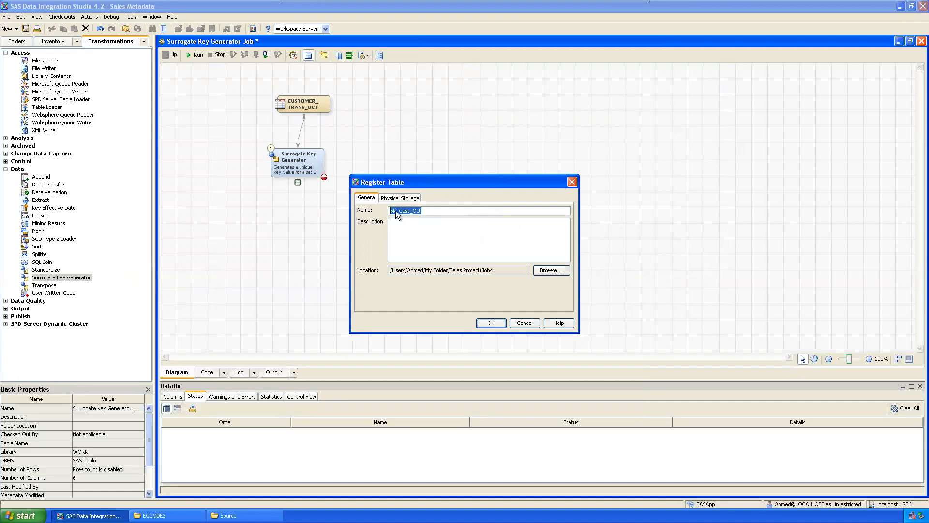
pyautogui.click(550, 271)
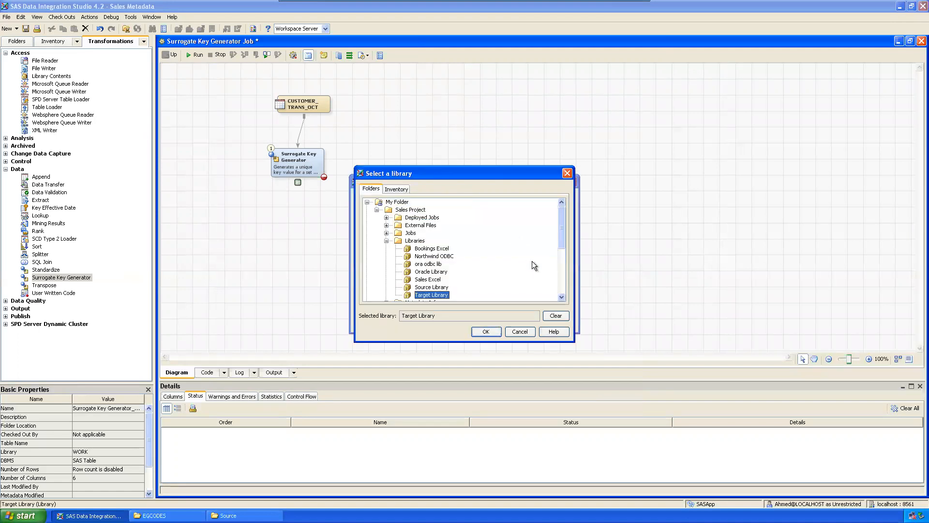
pyautogui.scroll(-3)
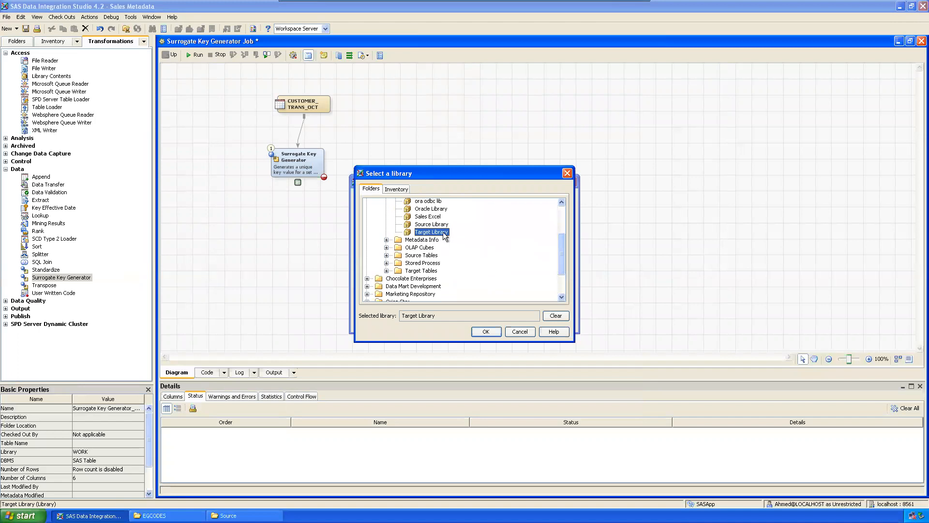
pyautogui.click(485, 331)
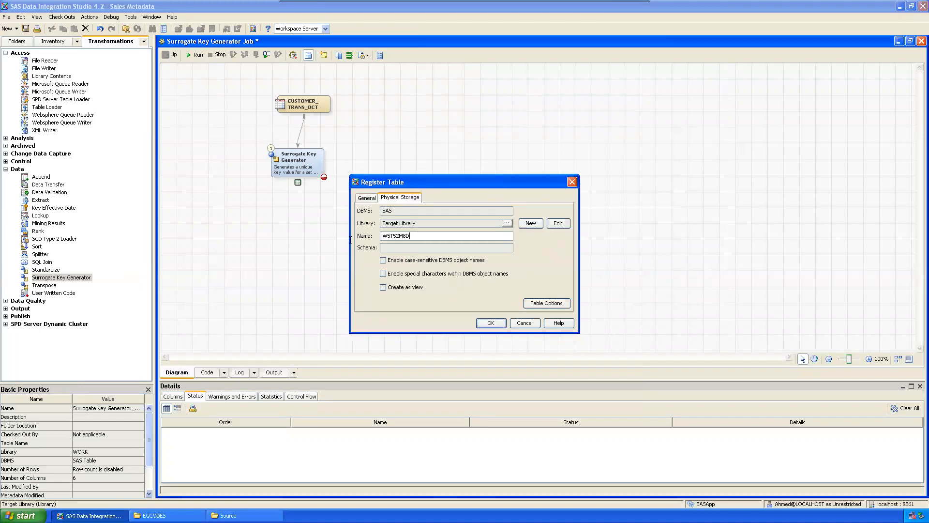
pyautogui.write('SK_Cust_Oct')
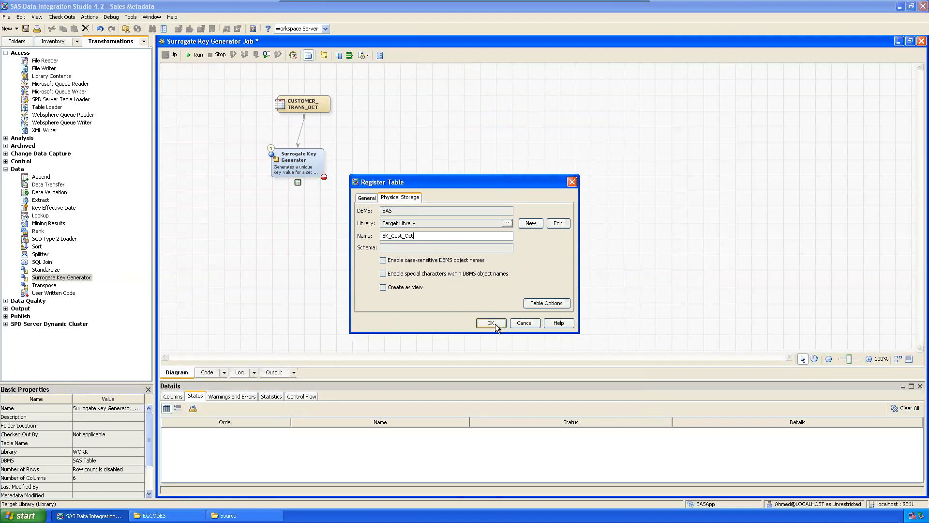
pyautogui.click(490, 323)
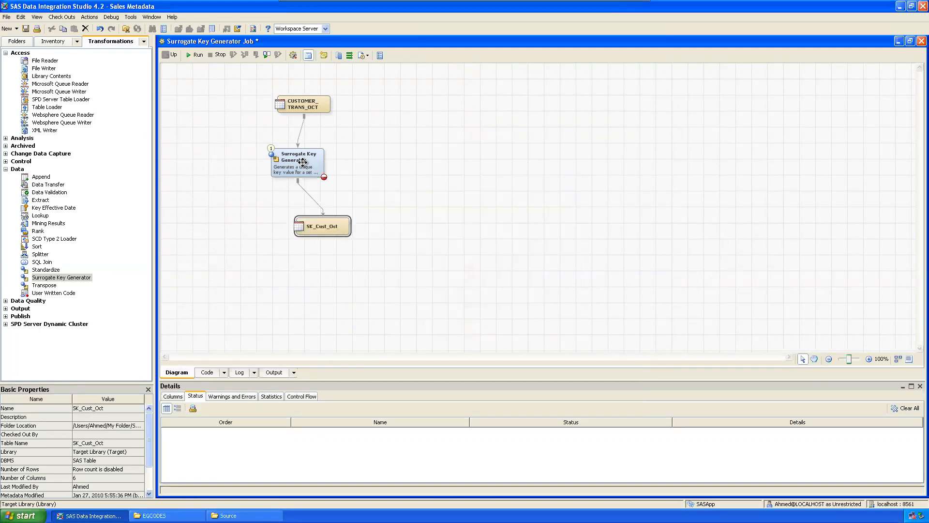
# - Open the generator's target table and key column options, browse to Target Tables, then cancel
pyautogui.doubleClick(299, 162)
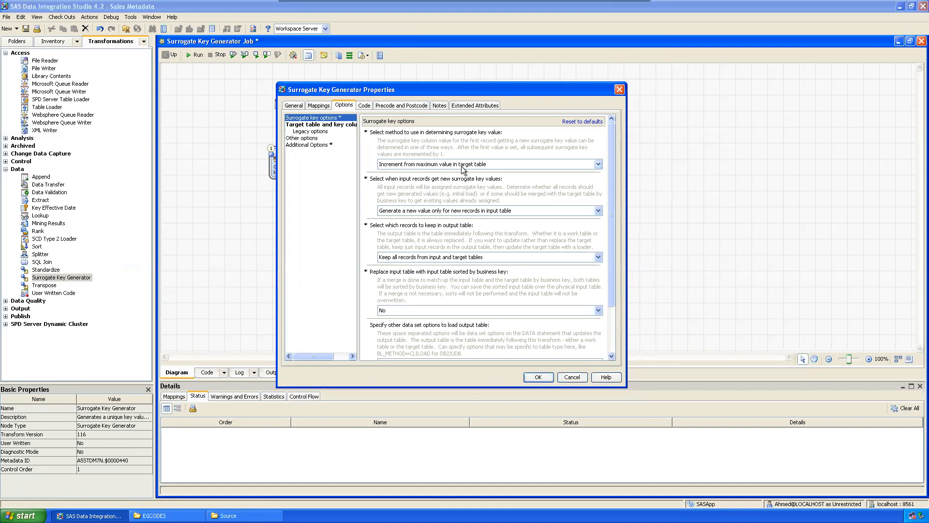
pyautogui.click(320, 124)
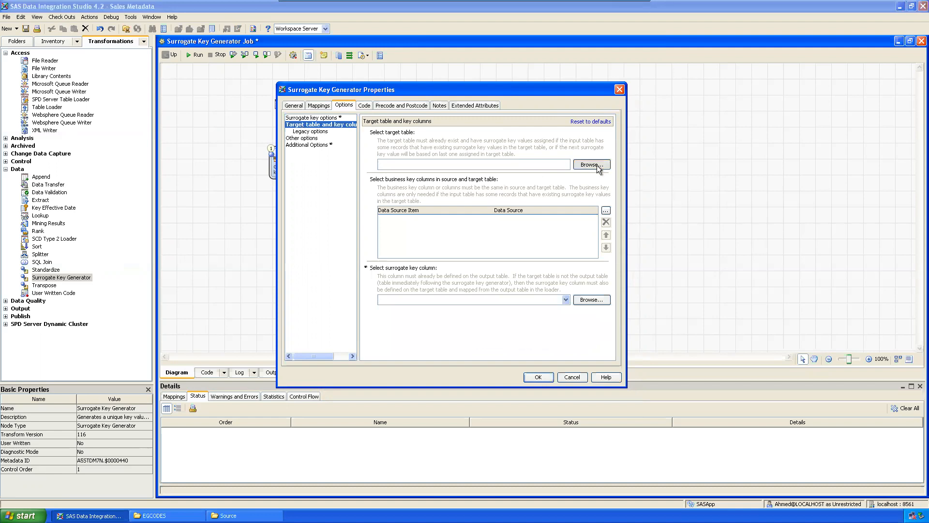
pyautogui.click(591, 164)
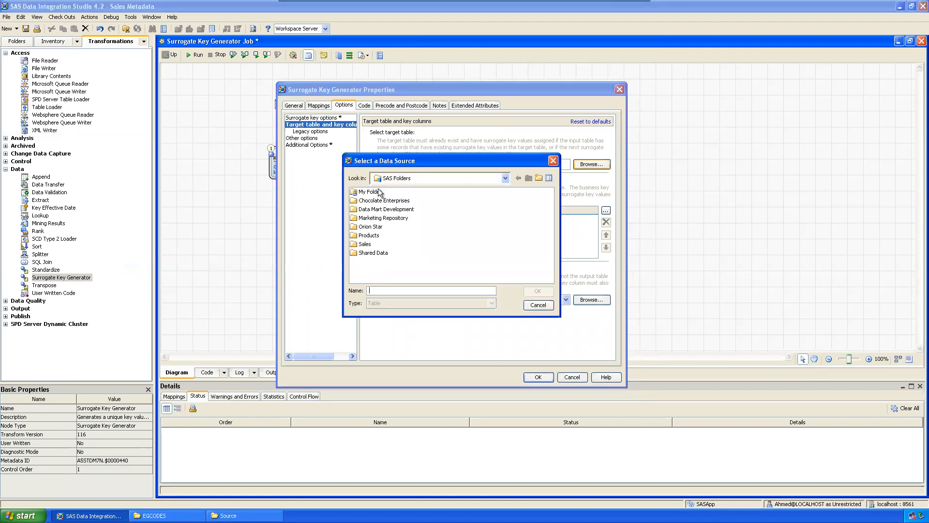
pyautogui.doubleClick(370, 191)
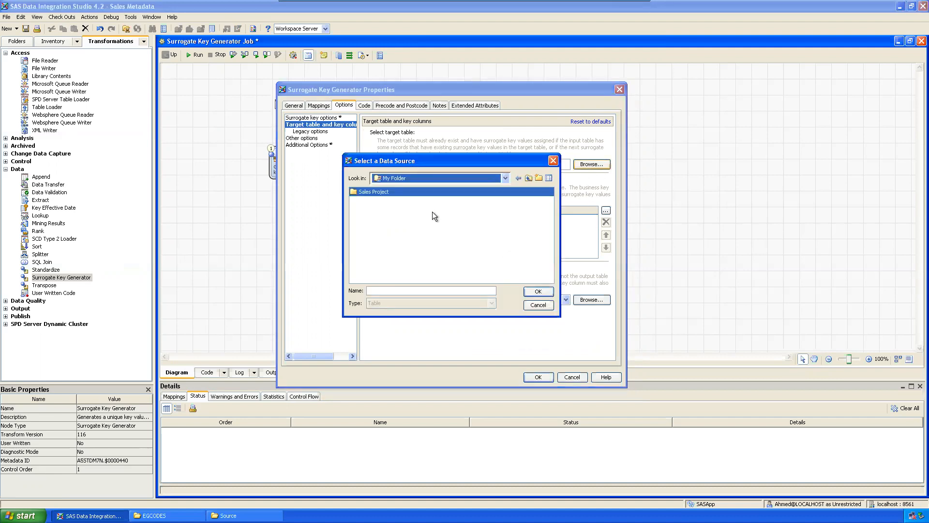
pyautogui.doubleClick(373, 191)
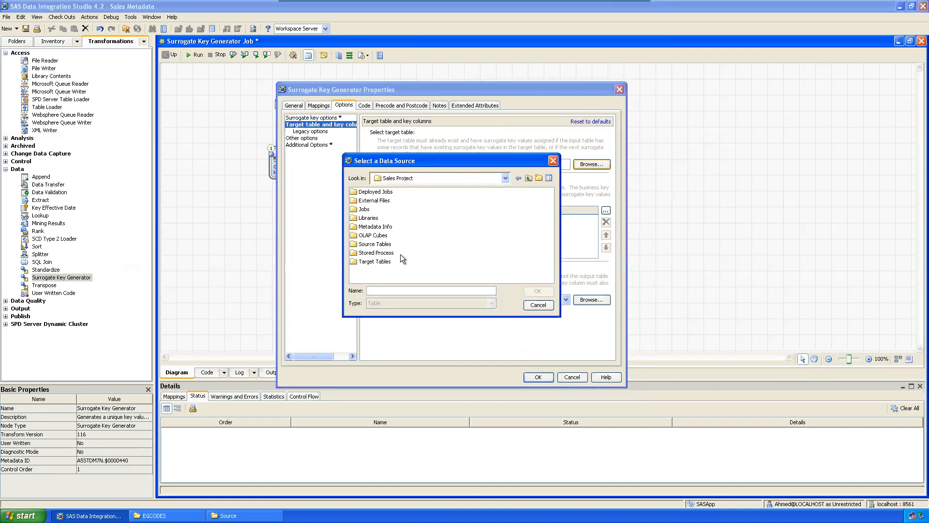
pyautogui.doubleClick(375, 261)
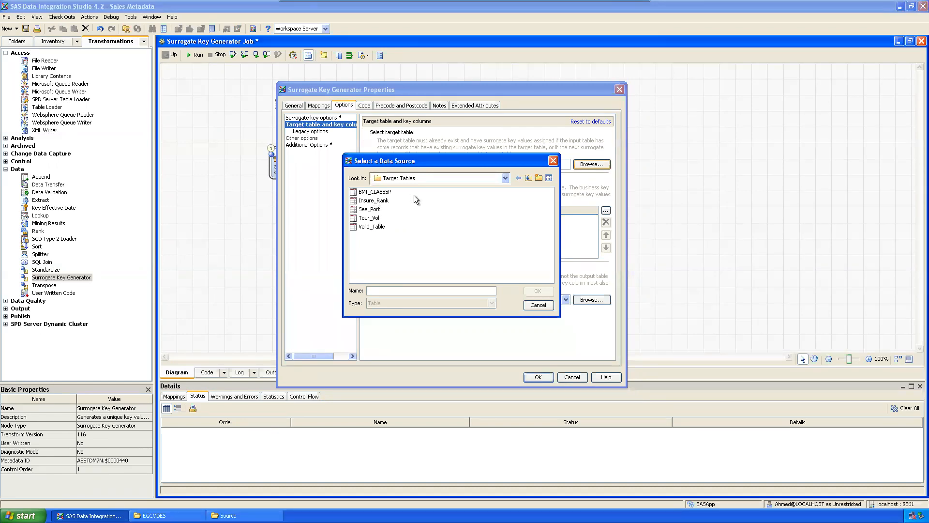
pyautogui.moveTo(431, 194)
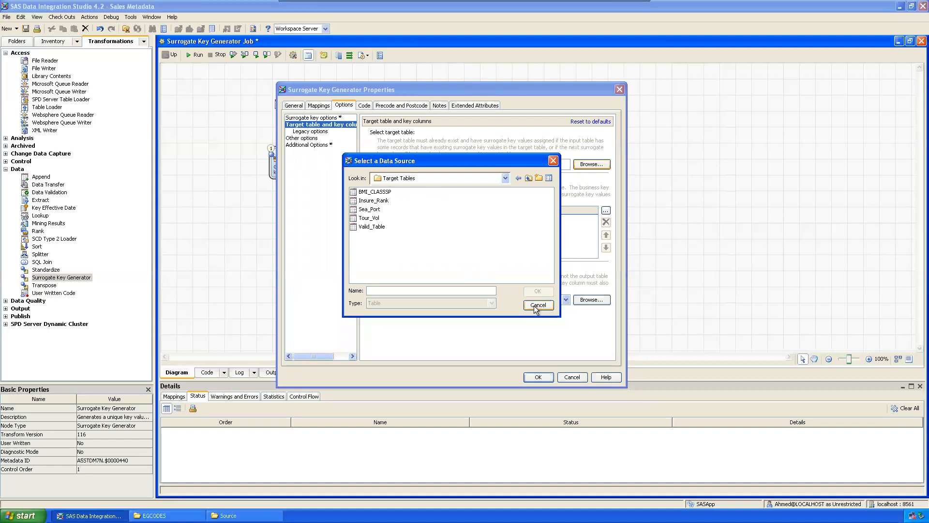
pyautogui.click(537, 304)
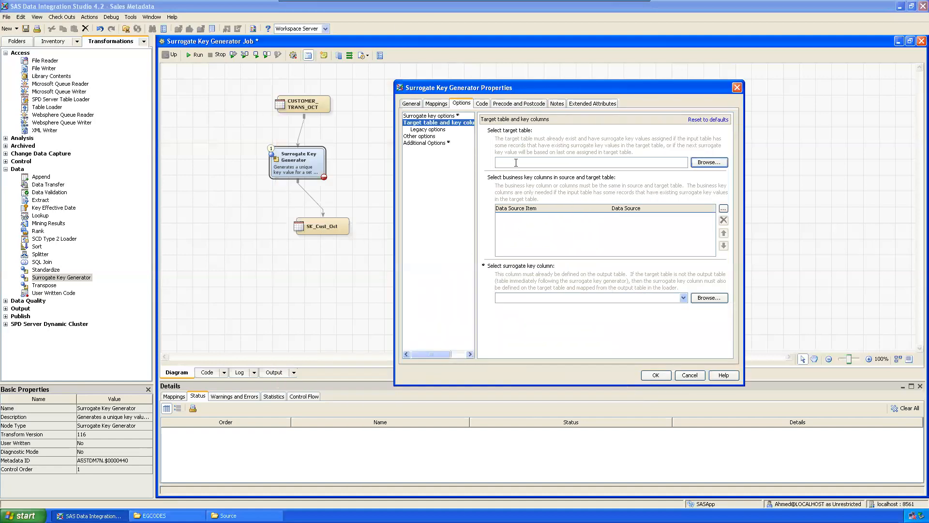
# - Enter target.SK_Cust_Oct as the generator's target table
pyautogui.write('te')
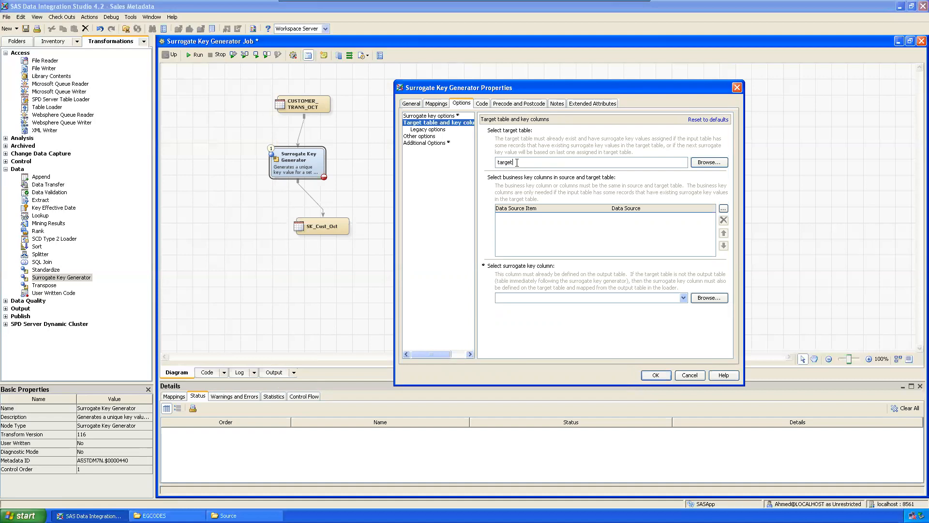
pyautogui.write('.sk')
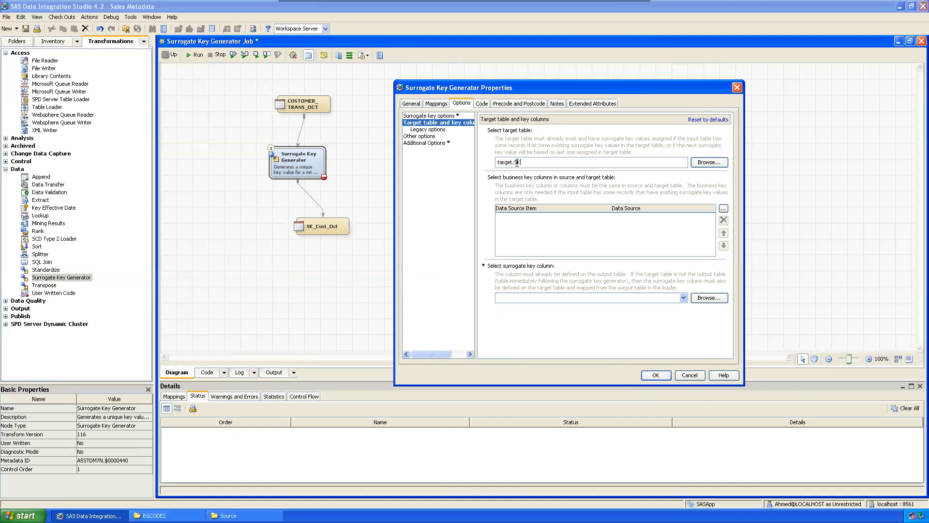
pyautogui.write('_Cust_')
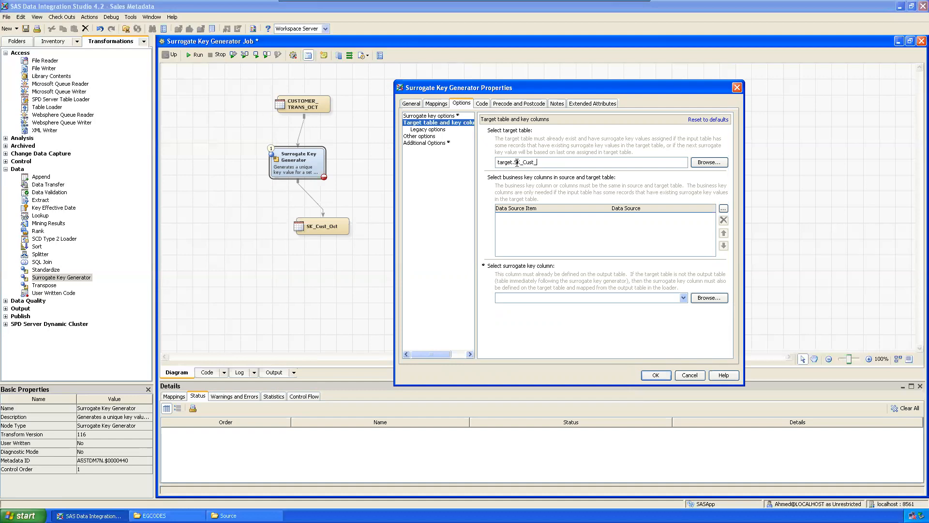
pyautogui.write('OCT')
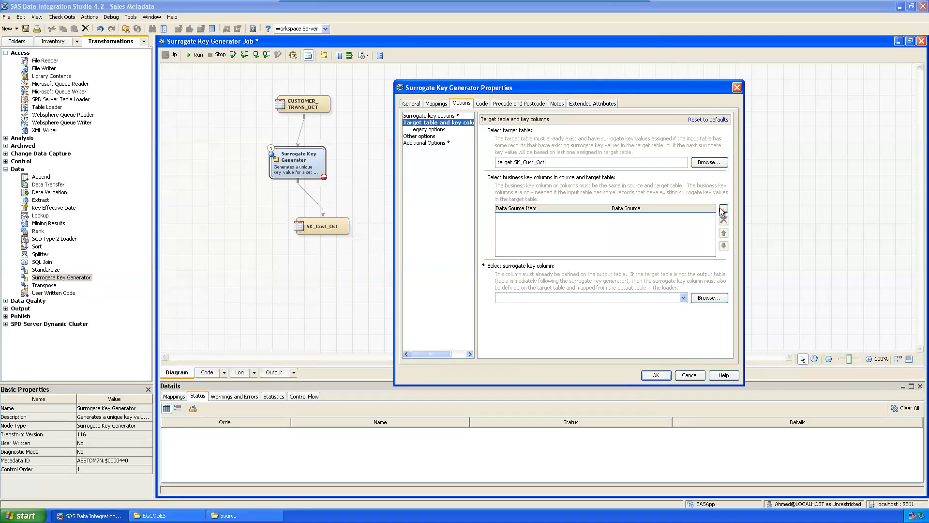
# - Dismiss the invalid-target error, clear the target field and close the properties
pyautogui.click(723, 208)
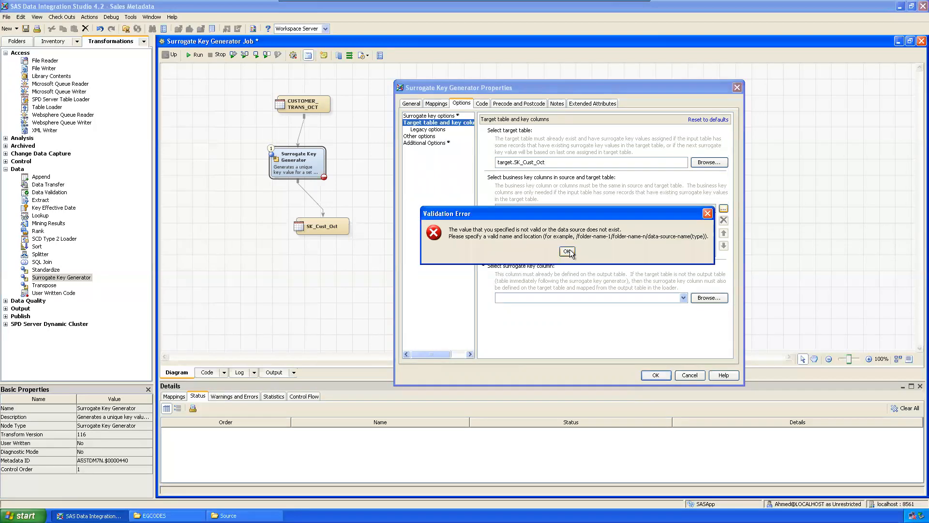
pyautogui.moveTo(550, 237)
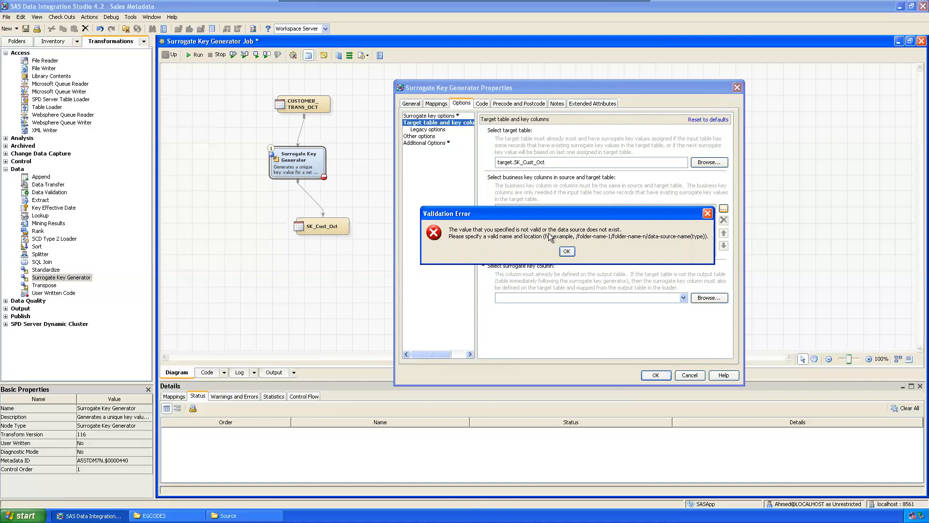
pyautogui.click(565, 251)
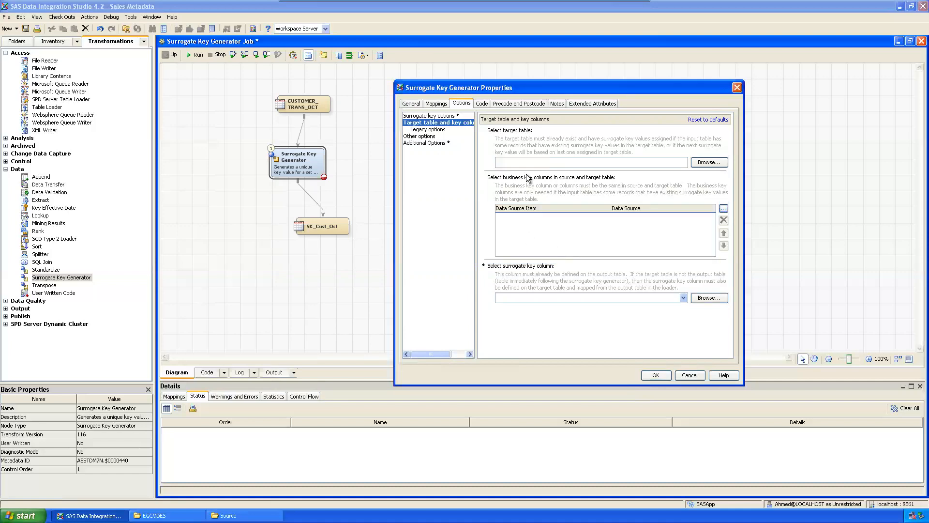
pyautogui.click(587, 163)
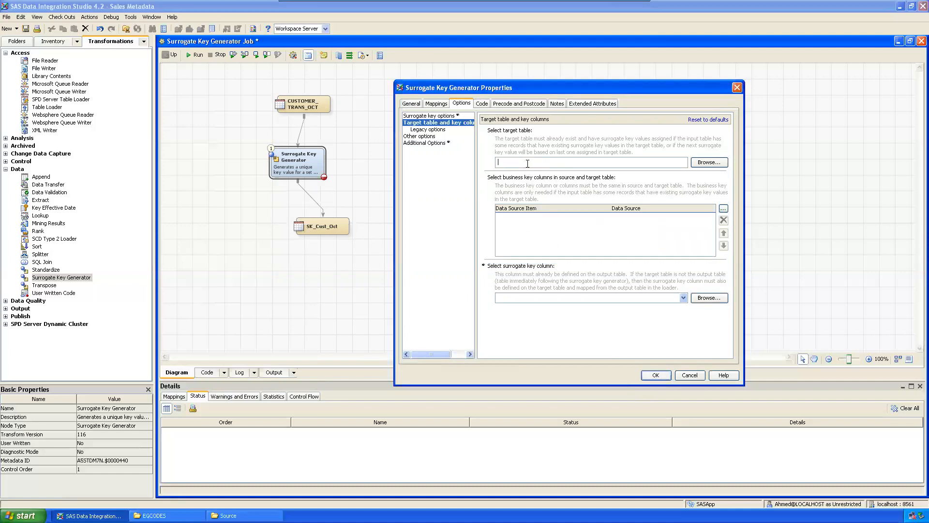
pyautogui.click(689, 375)
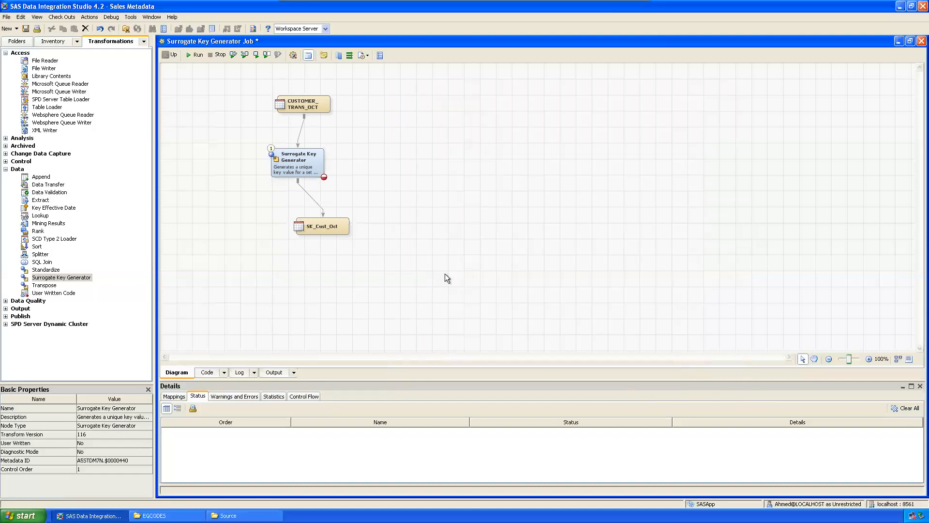
# - Delete SK_Cust_Oct and the old generator, then add a new Surrogate Key Generator
pyautogui.click(321, 226)
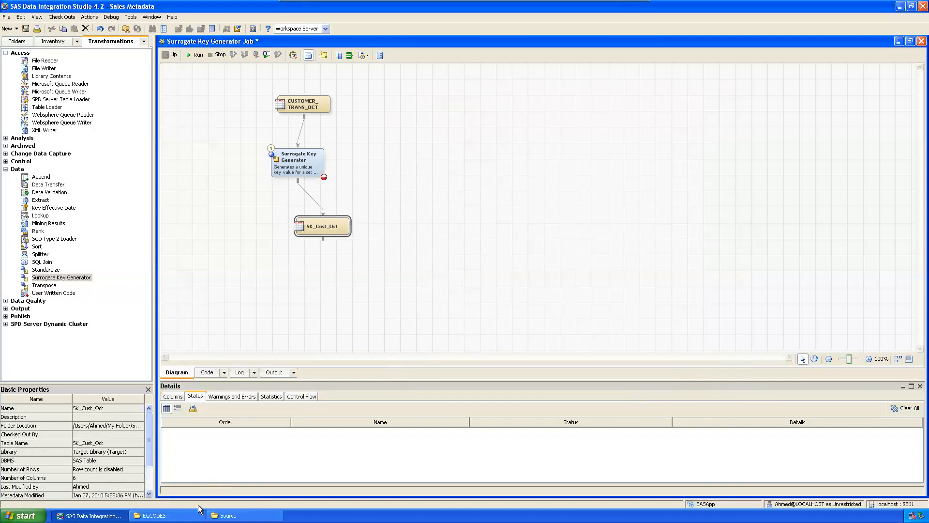
pyautogui.click(323, 226)
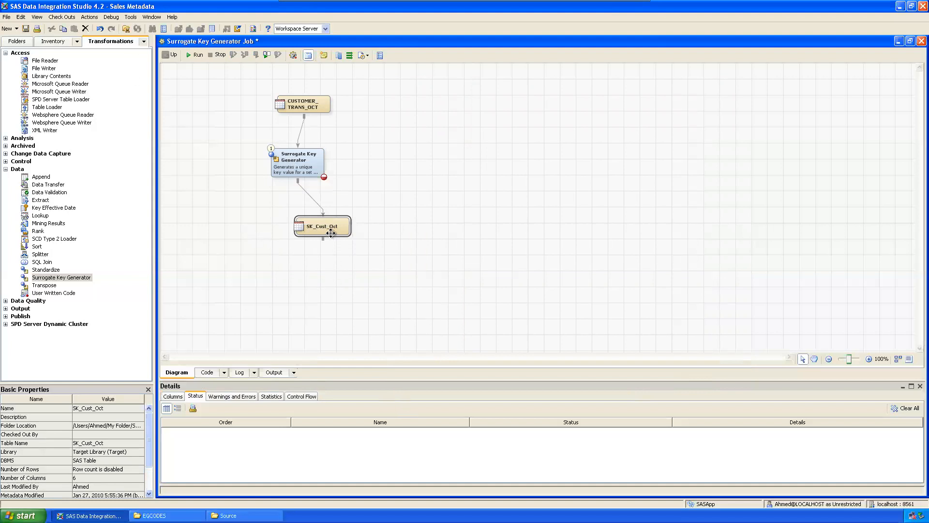
pyautogui.moveTo(330, 233)
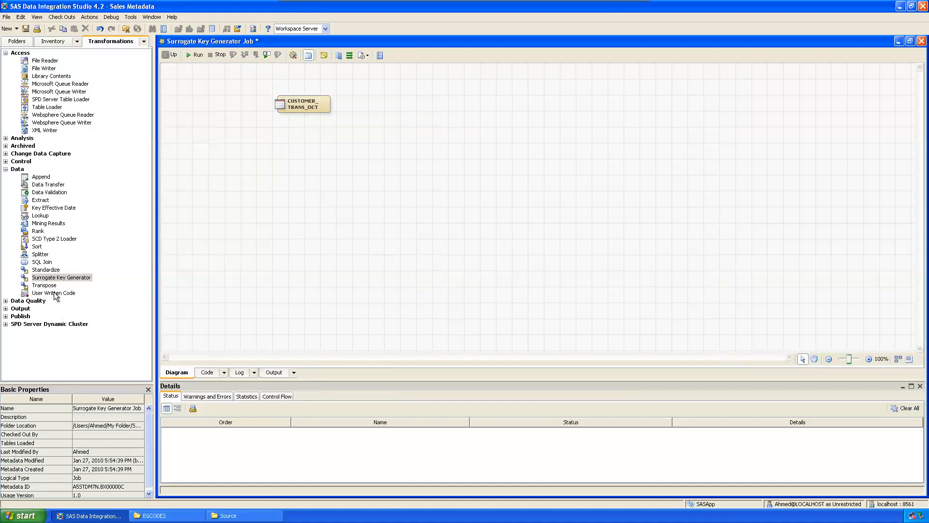
pyautogui.moveTo(60, 277); pyautogui.dragTo(318, 176)
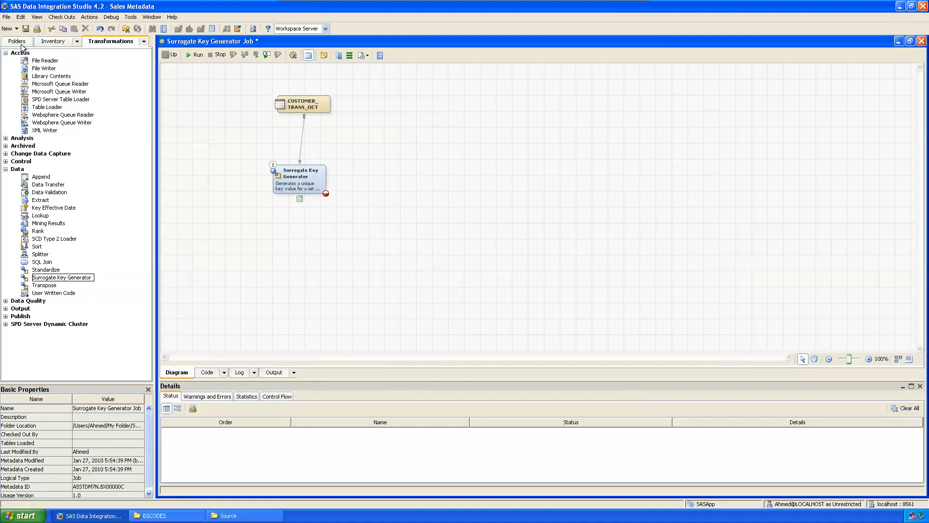
# - Start a new table named SK_Cust_Oct in Target Tables and set its storage
pyautogui.click(17, 40)
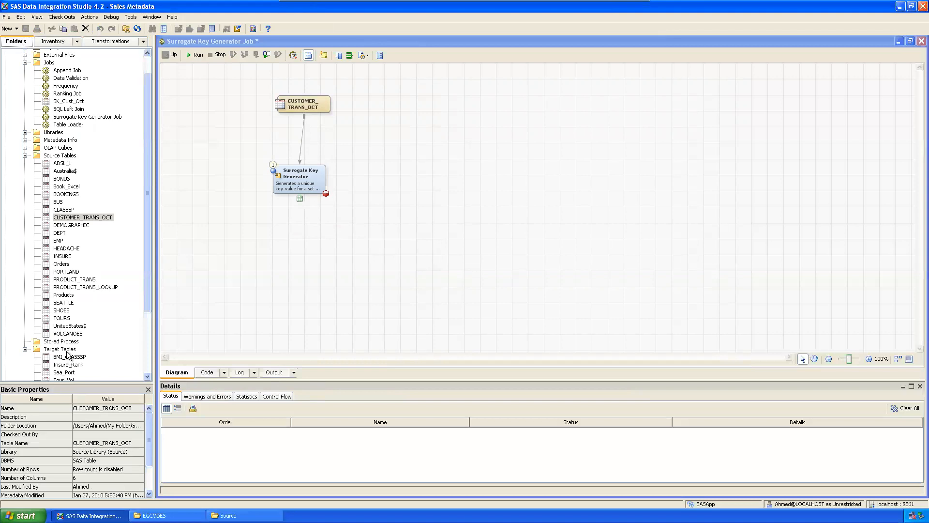
pyautogui.rightClick(61, 349)
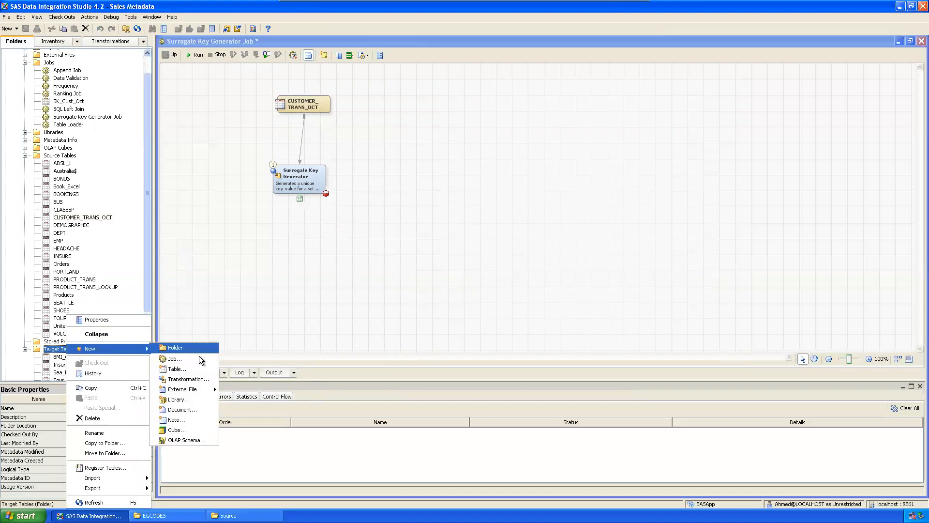
pyautogui.click(177, 369)
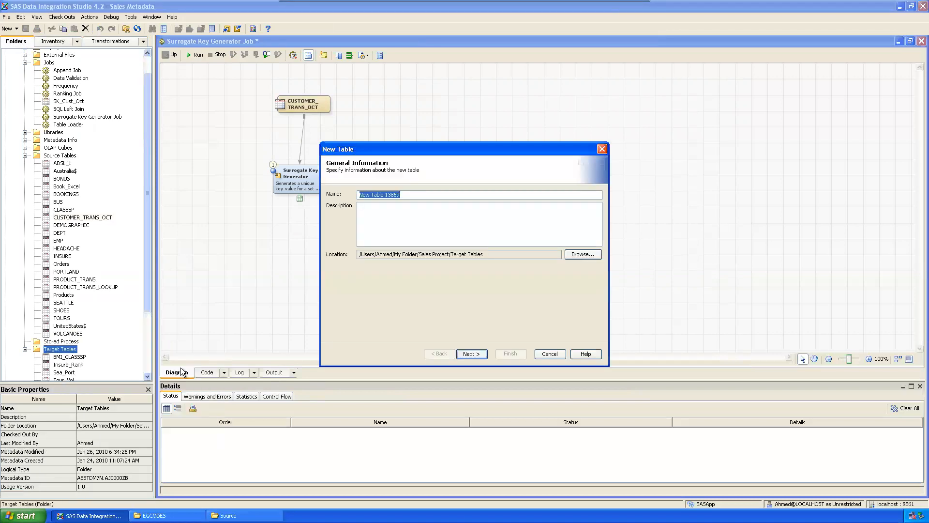
pyautogui.write('SK_Cust_')
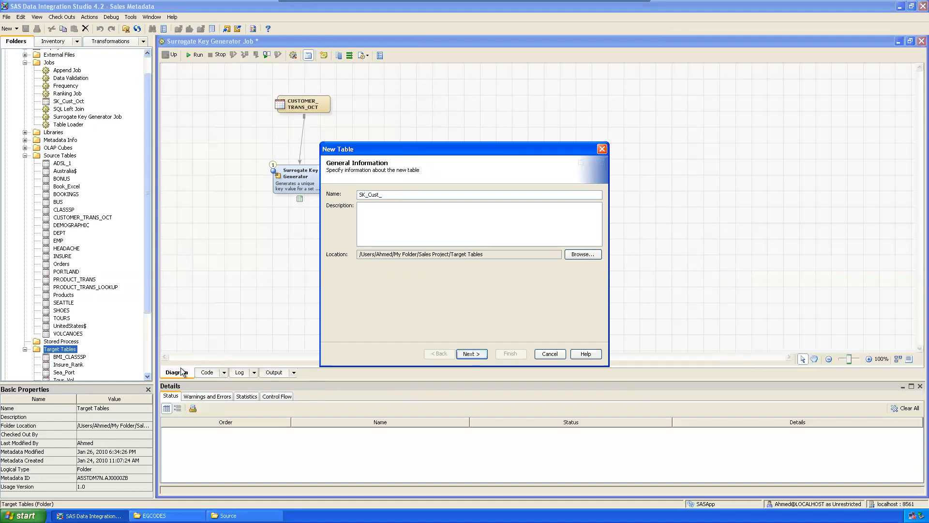
pyautogui.click(471, 354)
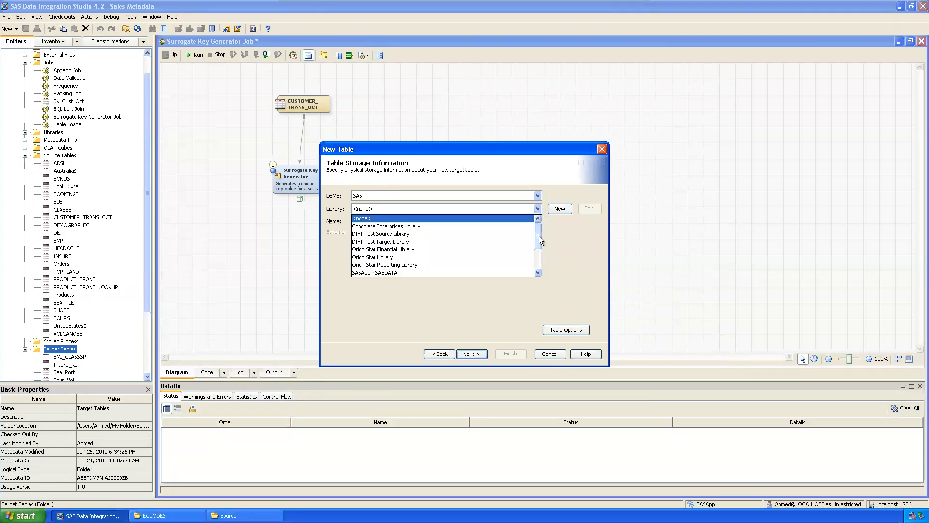
pyautogui.click(471, 354)
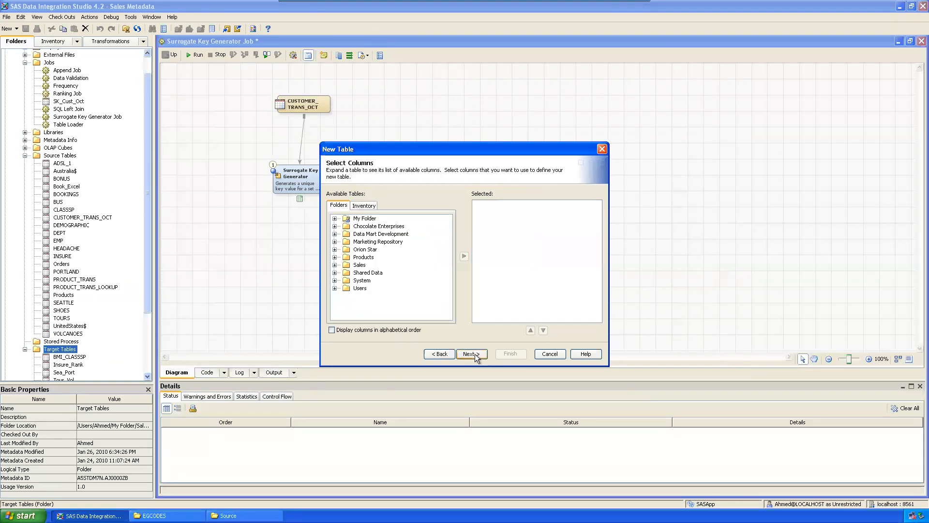
# - Copy CUSTOMER_TRANS_OCT's six columns from the Sales Project folder and review them
pyautogui.click(335, 218)
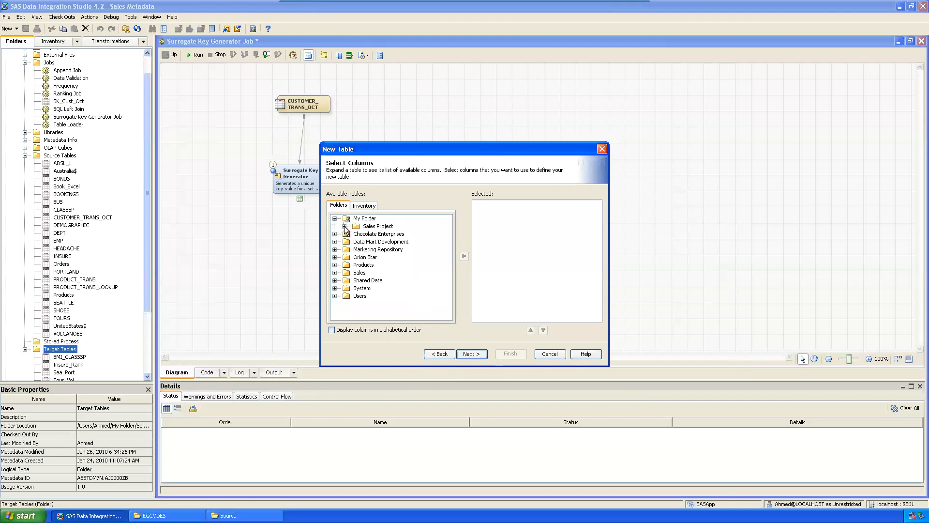
pyautogui.click(346, 226)
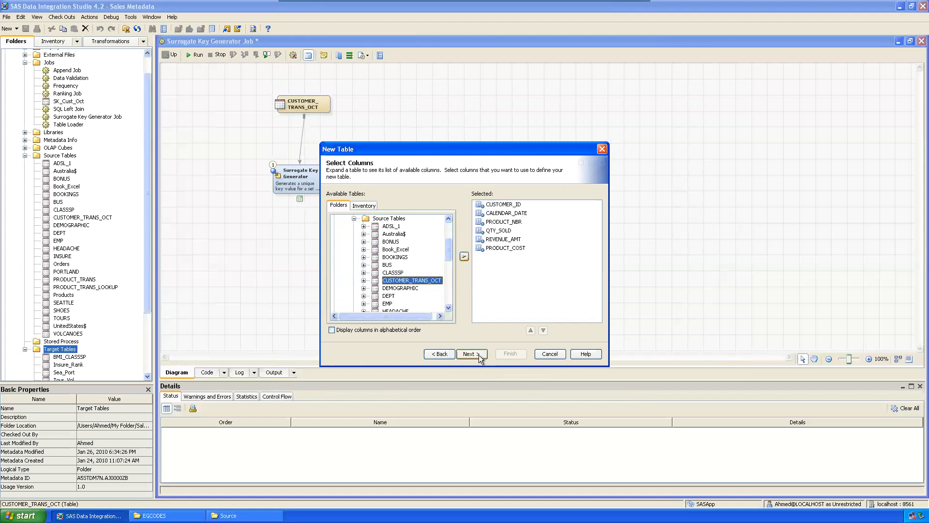
pyautogui.click(470, 354)
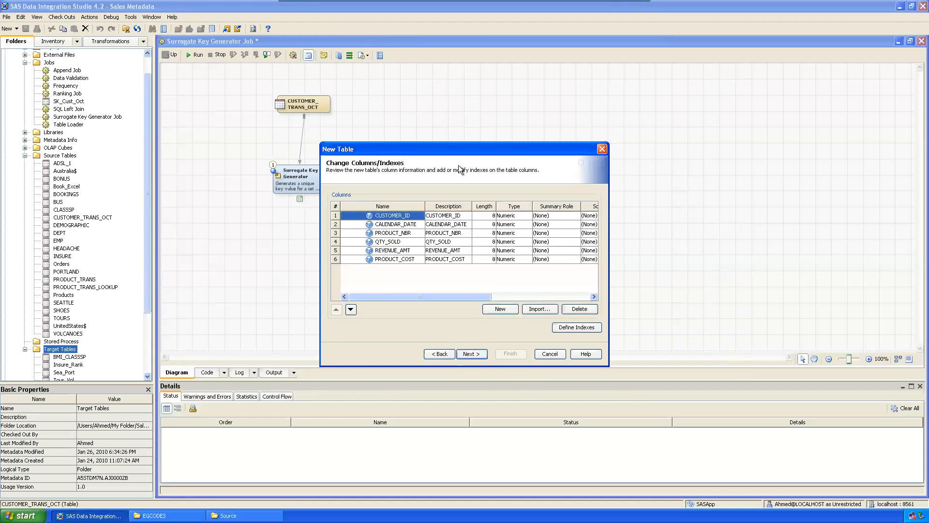
# - Add a numeric Surrogate_Key column at the top of SK_Cust_Oct's column list
pyautogui.moveTo(461, 148); pyautogui.dragTo(560, 140)
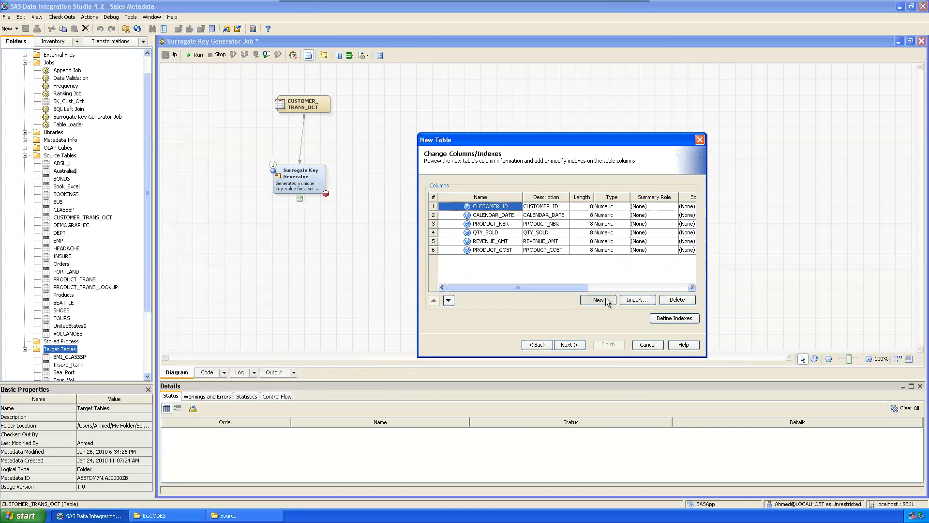
pyautogui.click(597, 299)
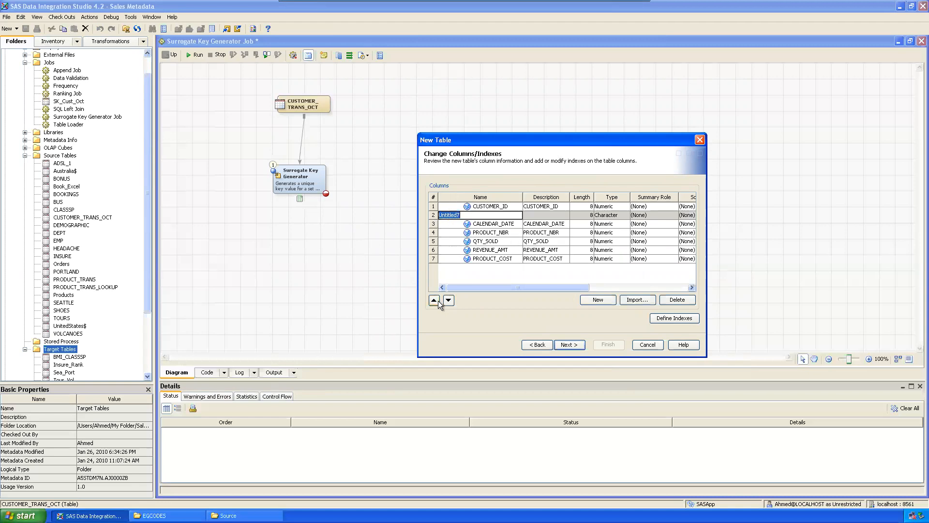
pyautogui.click(434, 300)
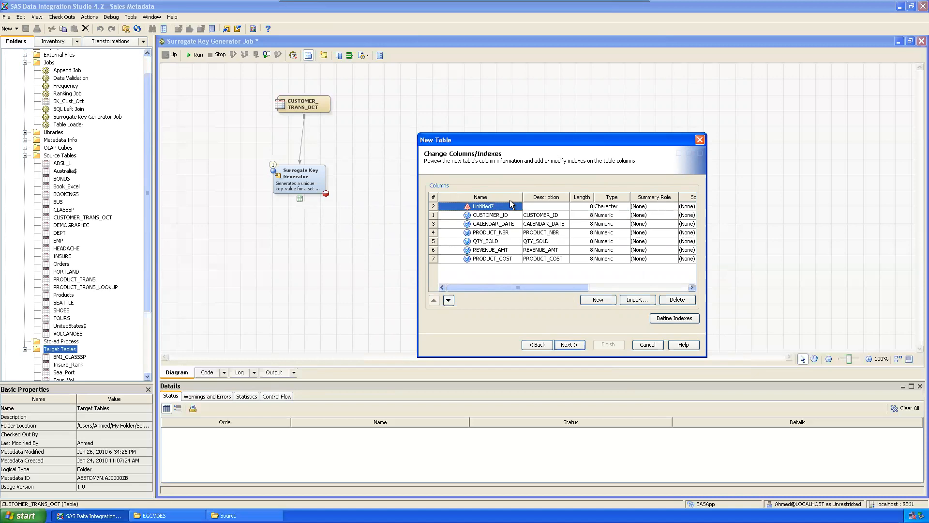
pyautogui.write('Surrogate_Key')
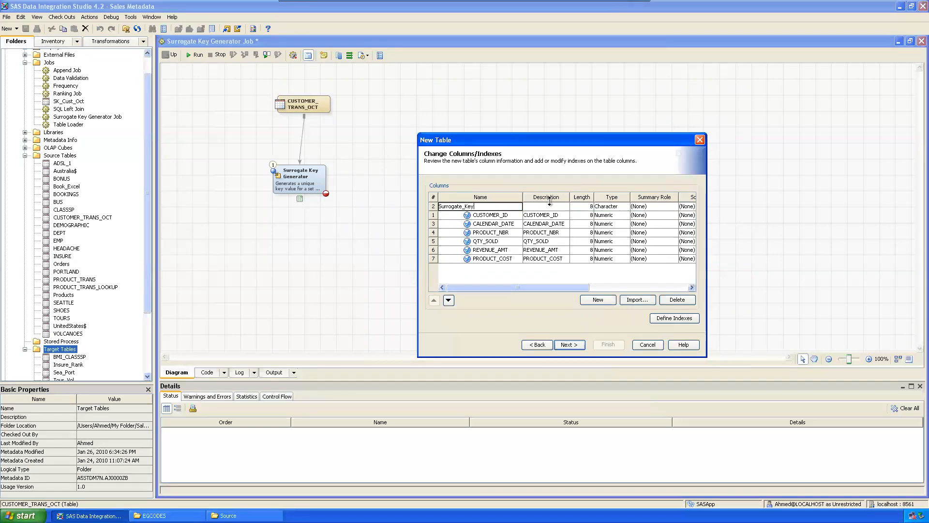
pyautogui.click(610, 206)
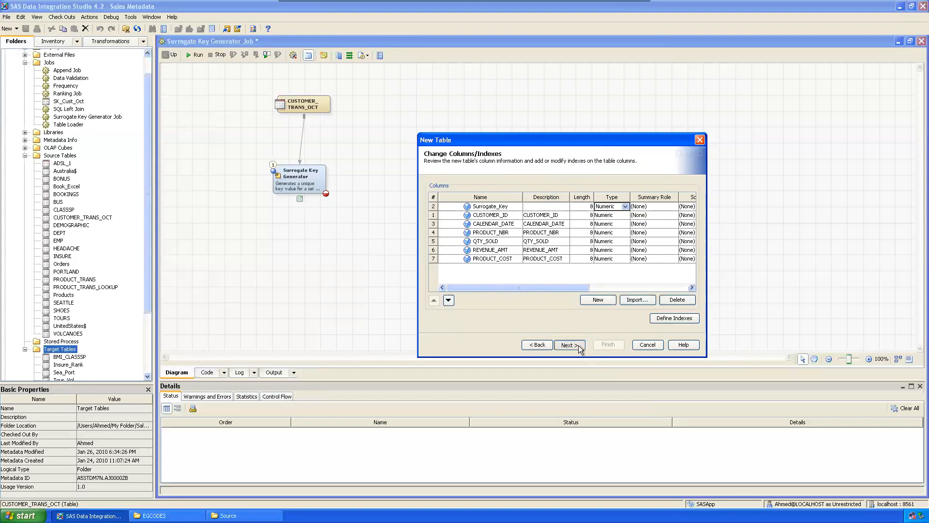
pyautogui.click(568, 344)
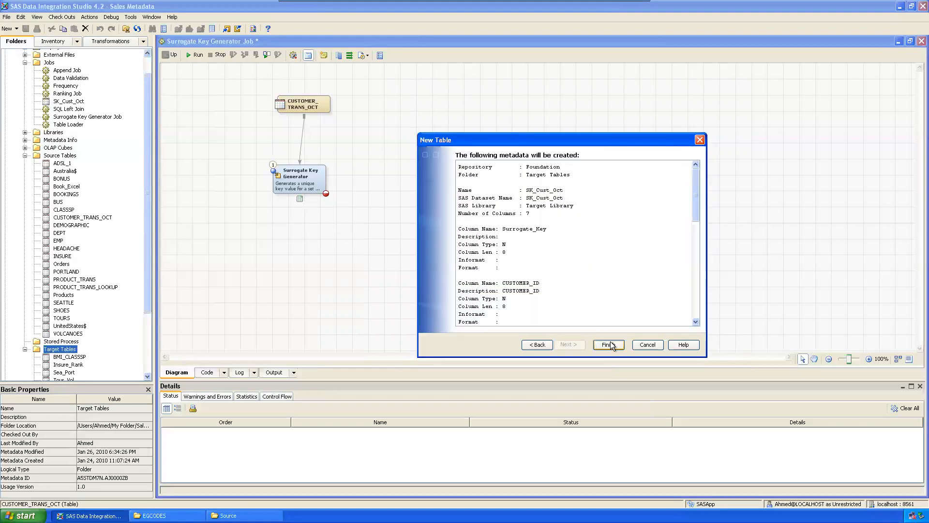
# - Finish creating SK_Cust_Oct and place it on the job diagram
pyautogui.click(607, 344)
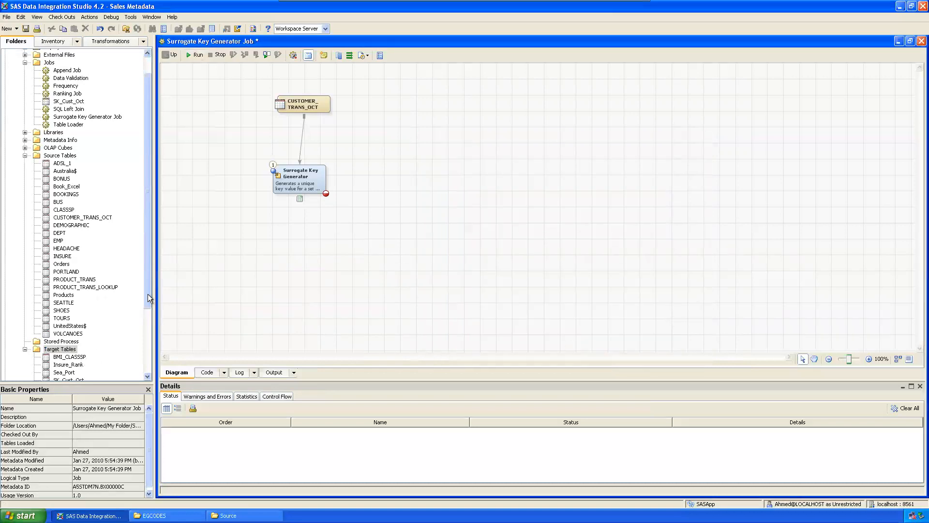
pyautogui.scroll(-3)
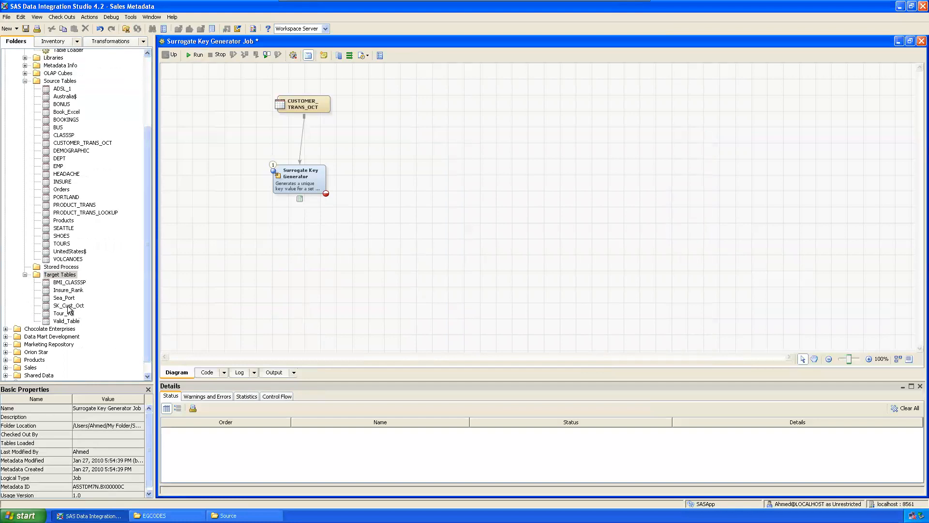
pyautogui.moveTo(68, 305); pyautogui.dragTo(320, 253)
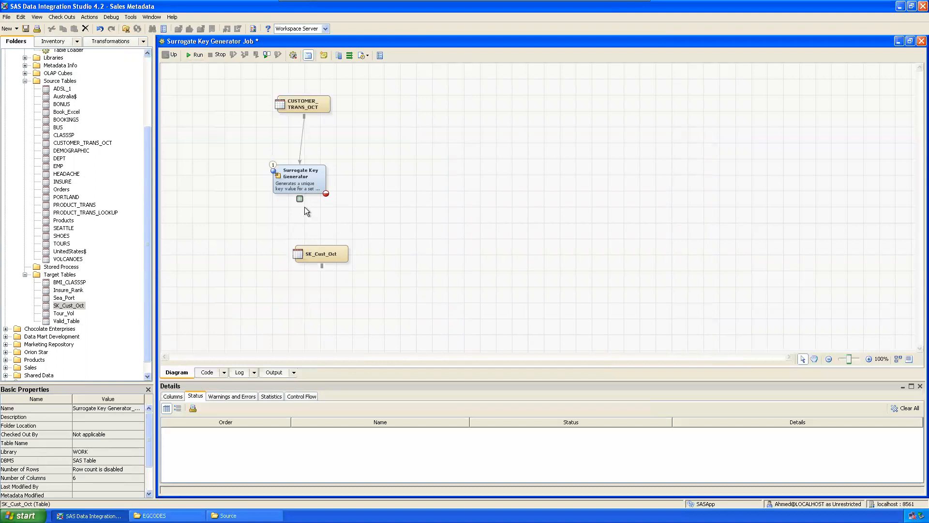
# - Replace the generator's temporary output table with SK_Cust_Oct
pyautogui.rightClick(320, 253)
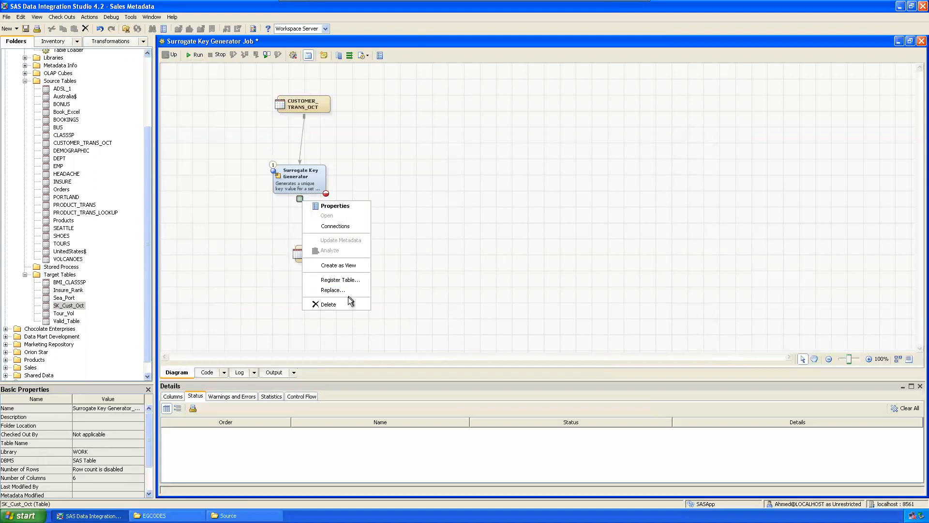
pyautogui.click(333, 290)
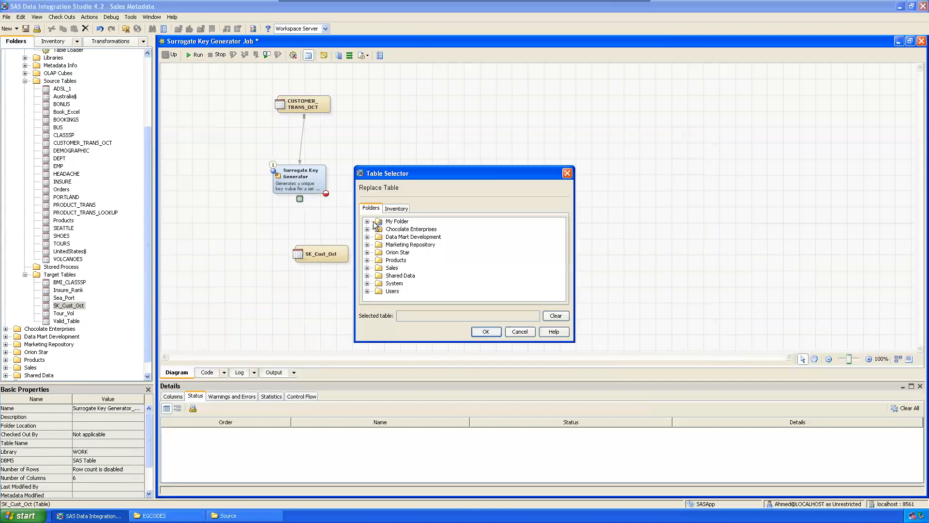
pyautogui.click(368, 222)
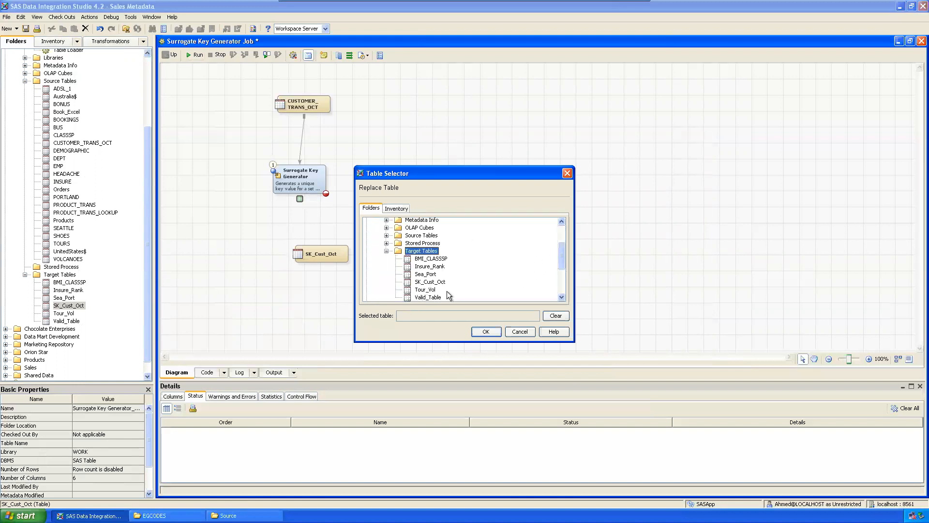
pyautogui.click(430, 281)
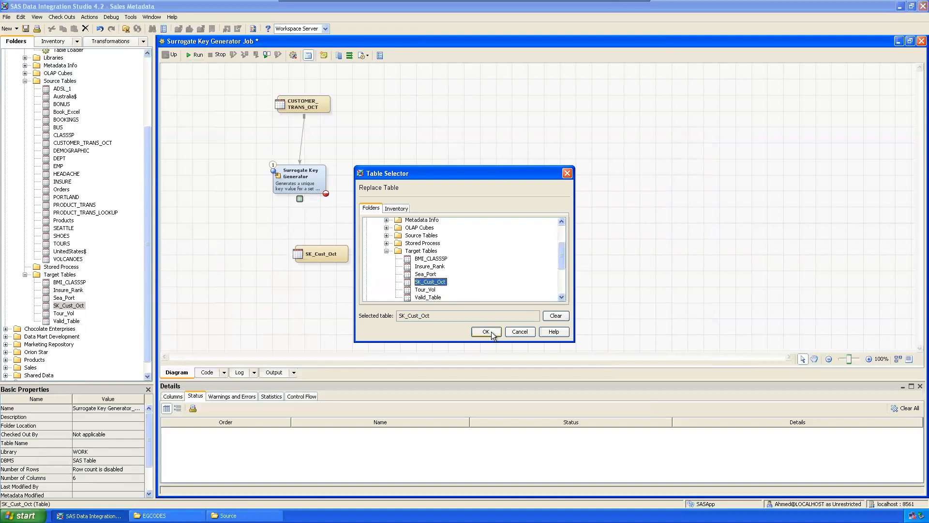
pyautogui.click(485, 331)
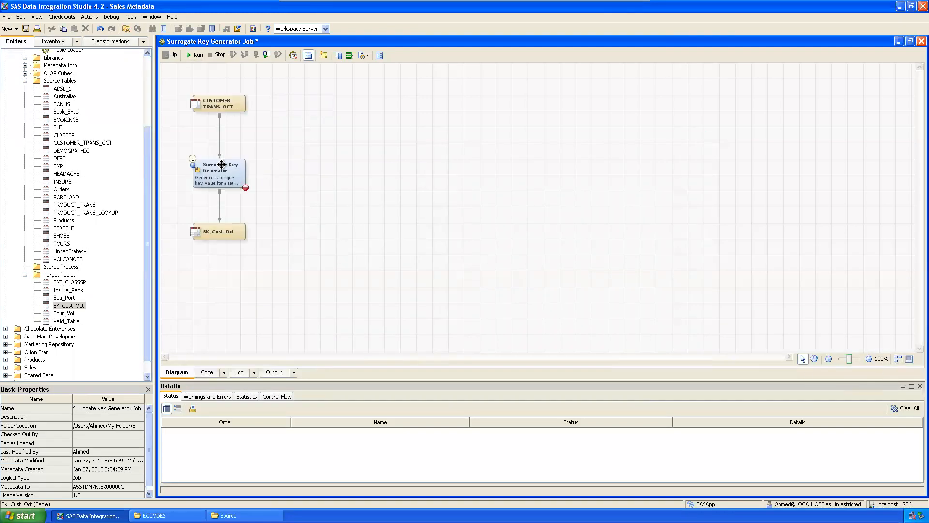
# - Set SK_Cust_Oct as the Surrogate Key Generator's target table
pyautogui.doubleClick(218, 172)
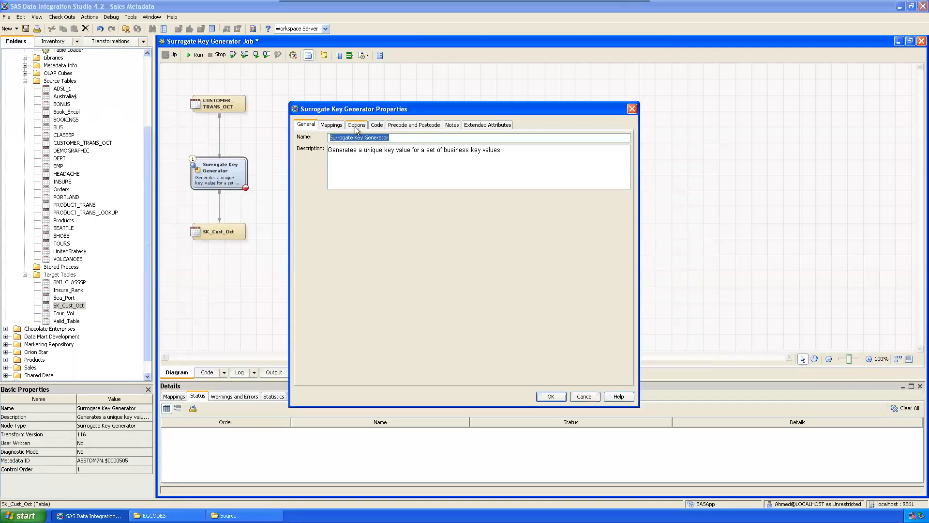
pyautogui.click(356, 125)
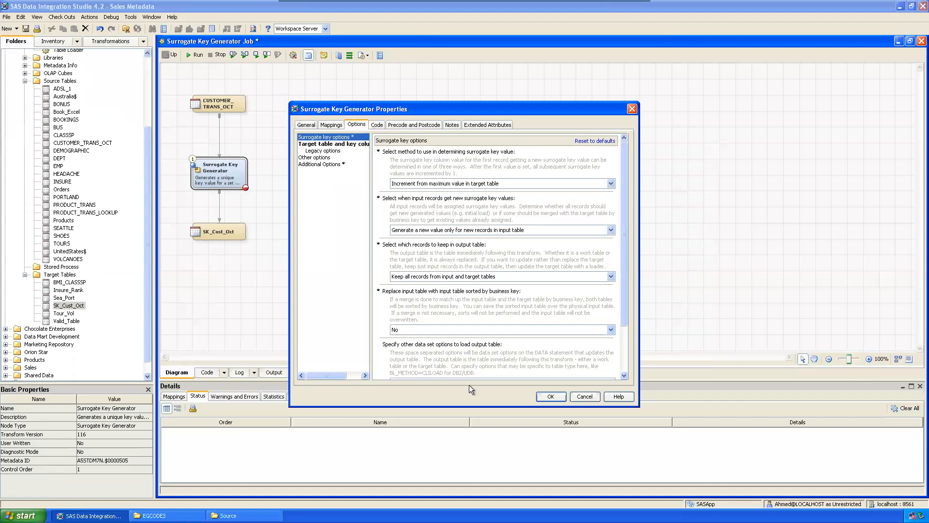
pyautogui.click(332, 144)
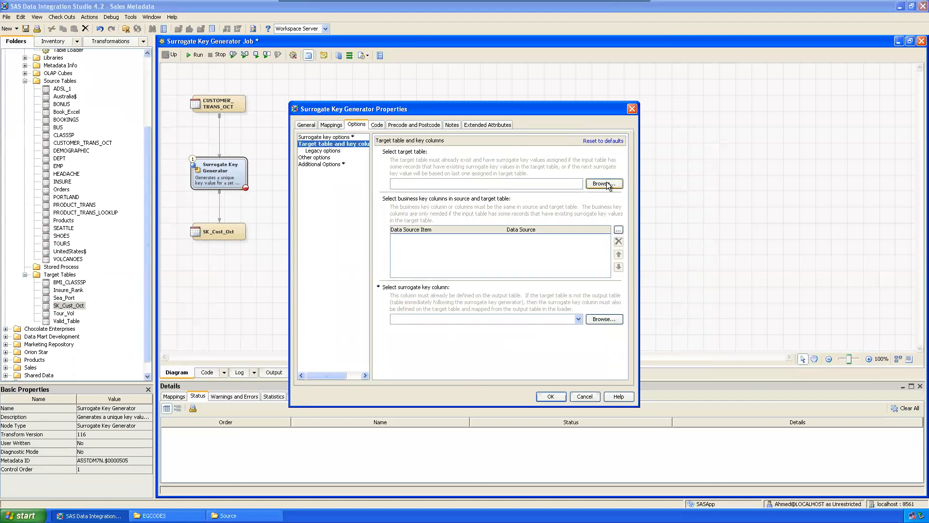
pyautogui.click(604, 183)
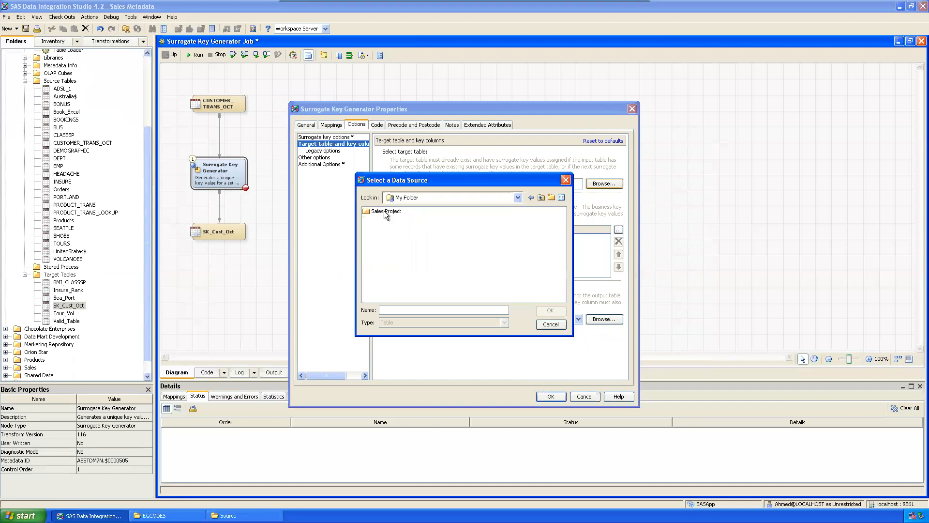
pyautogui.doubleClick(386, 211)
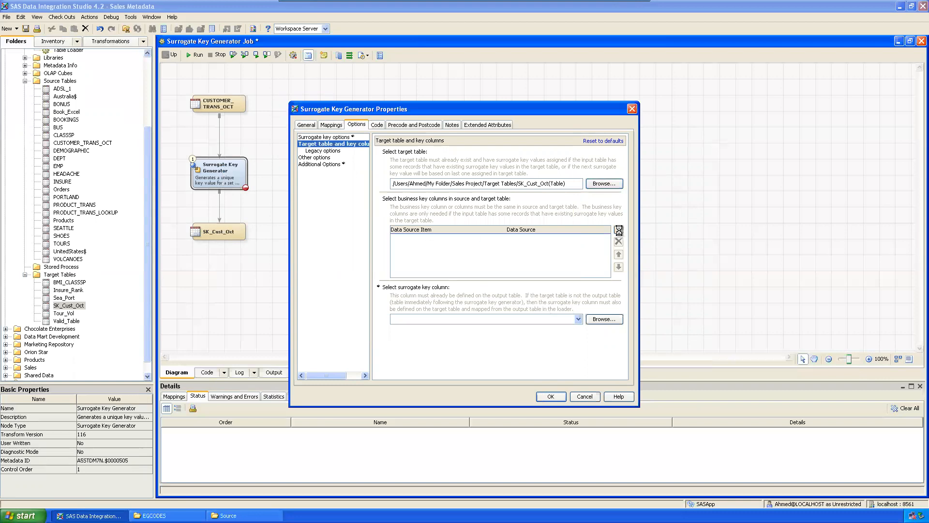
# - Use CUSTOMER_ID as business key and Surrogate_Key as surrogate key column
pyautogui.click(618, 230)
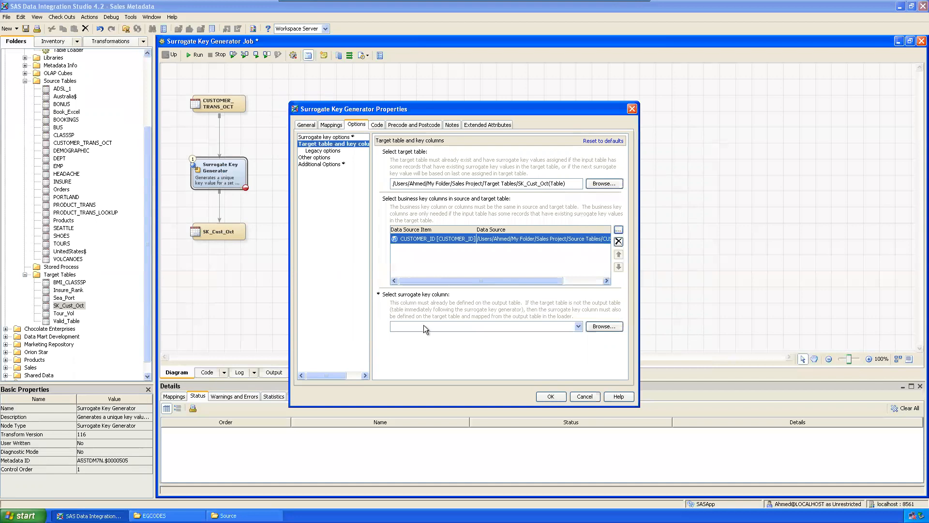
pyautogui.moveTo(460, 304)
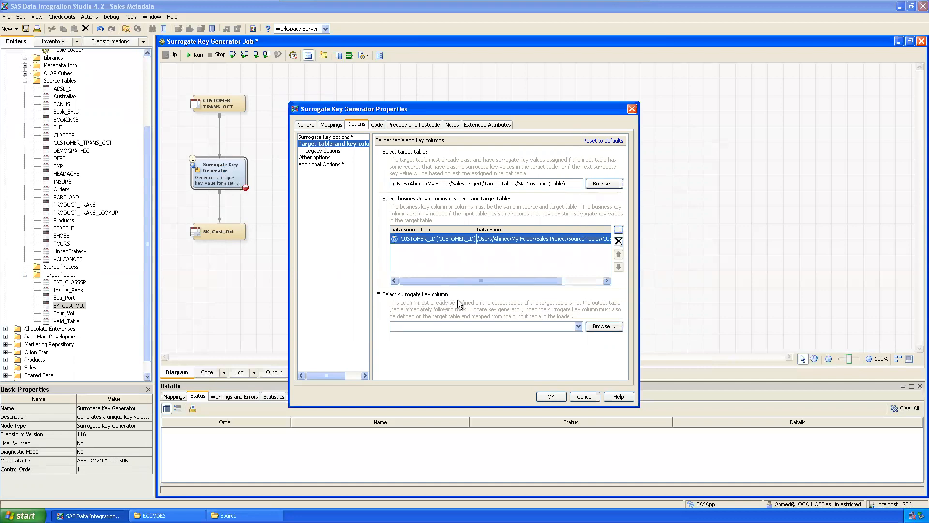
pyautogui.click(577, 326)
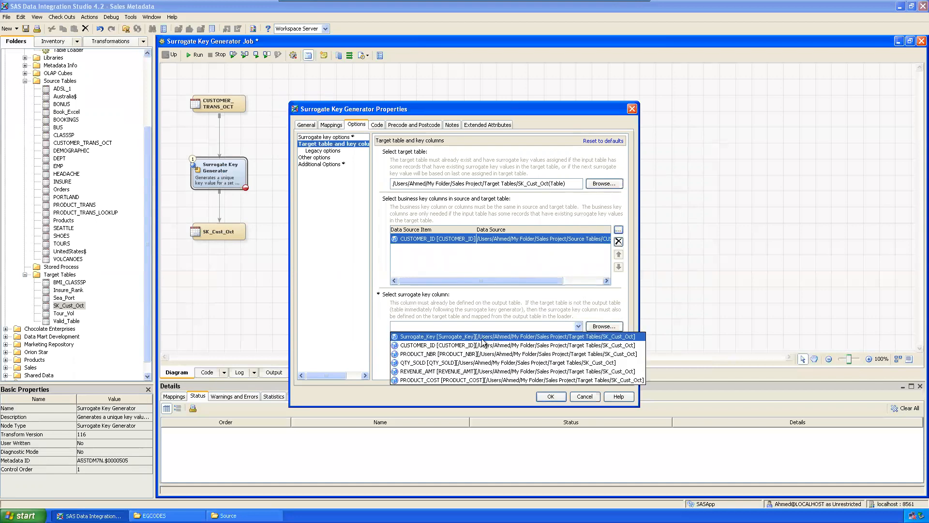
pyautogui.click(457, 336)
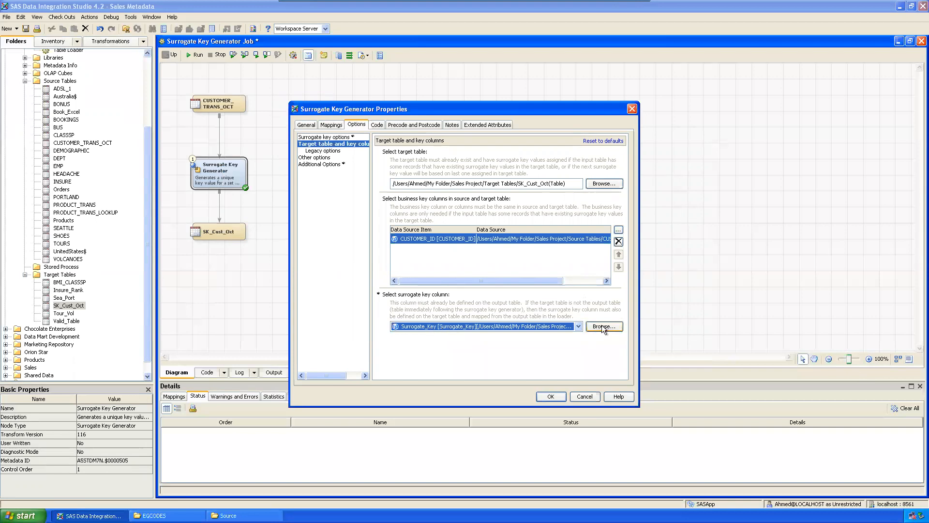
pyautogui.click(323, 151)
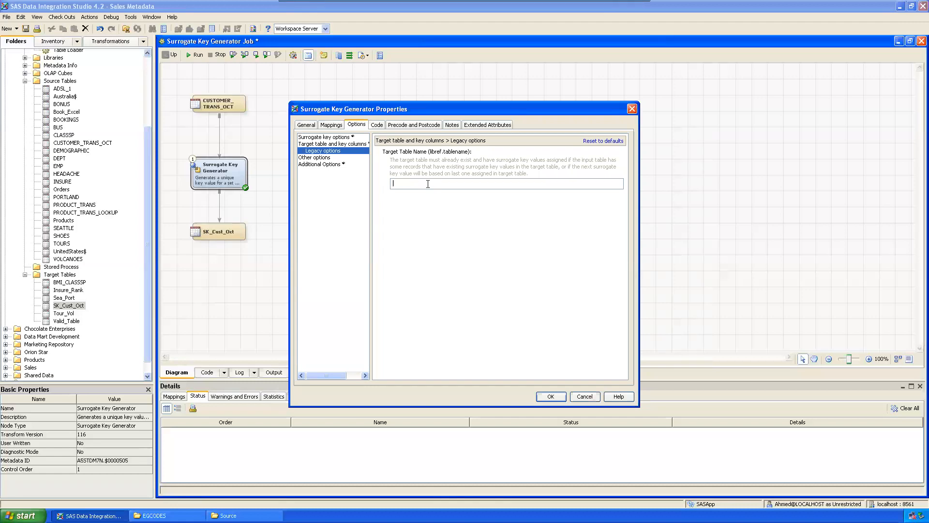
# - Enter target.SK_Cust_Oct as the legacy target table name
pyautogui.write('target.')
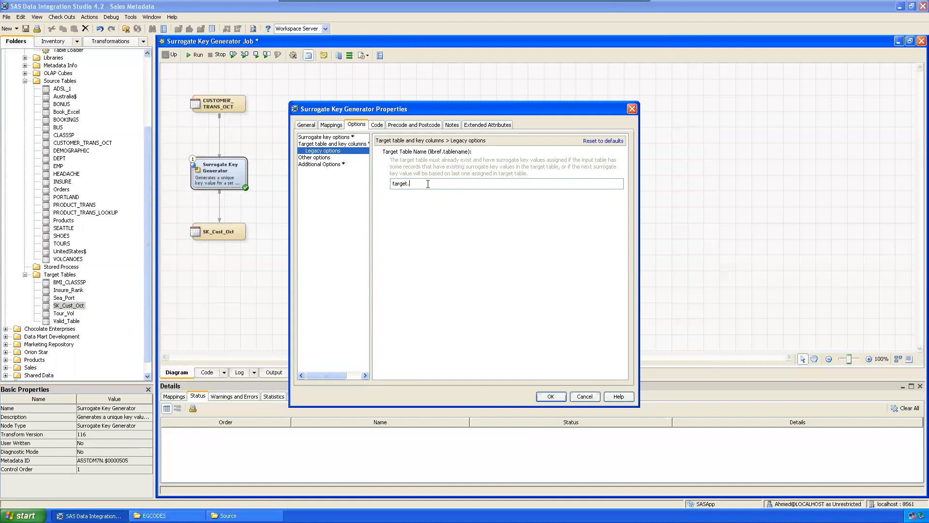
pyautogui.write('SK')
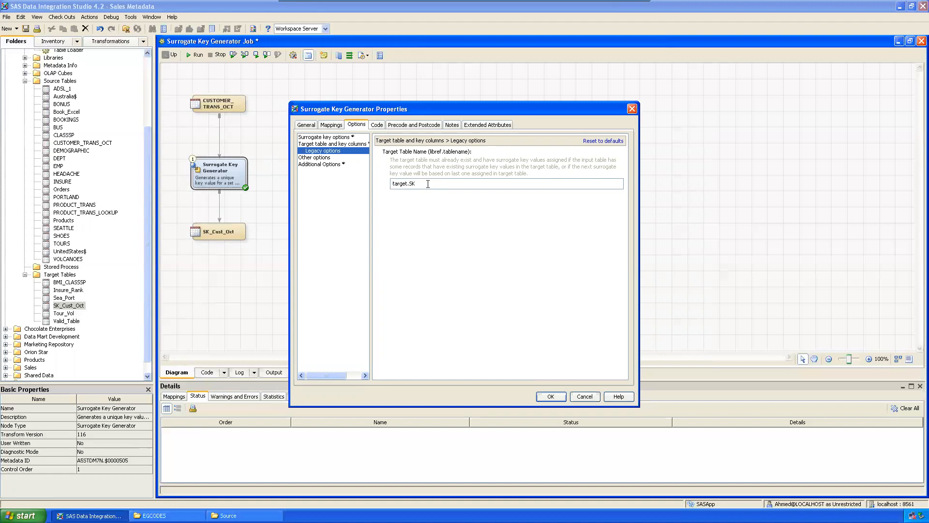
pyautogui.write('_Cust')
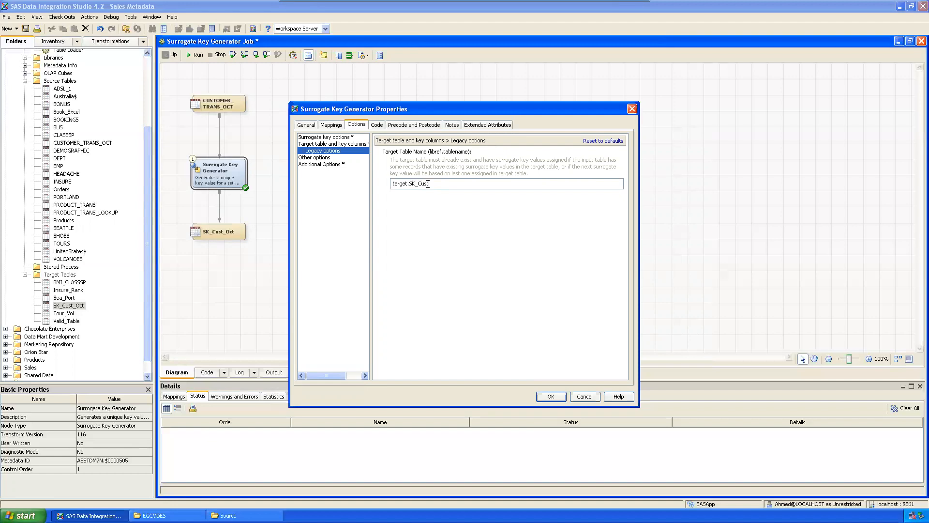
pyautogui.write('_Oct')
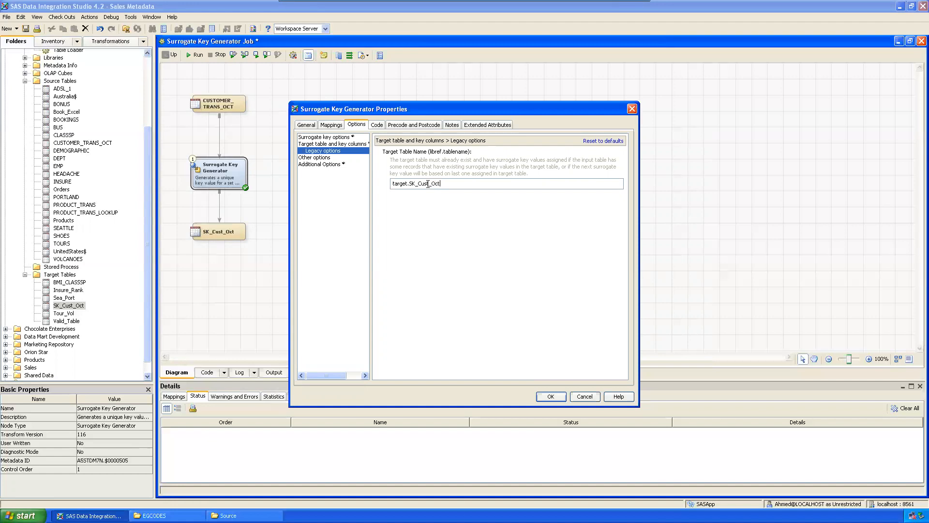
# - Check the additional options and view the generator's generated step code
pyautogui.click(319, 157)
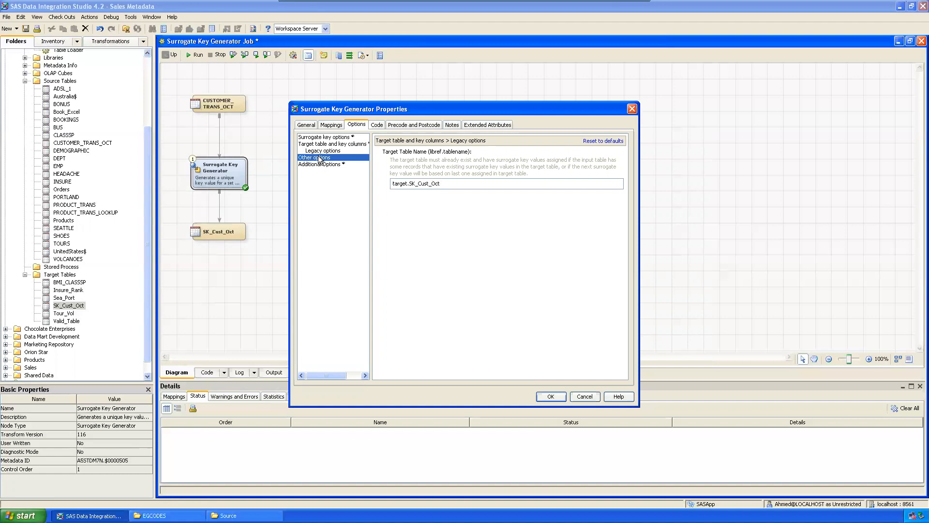
pyautogui.click(322, 164)
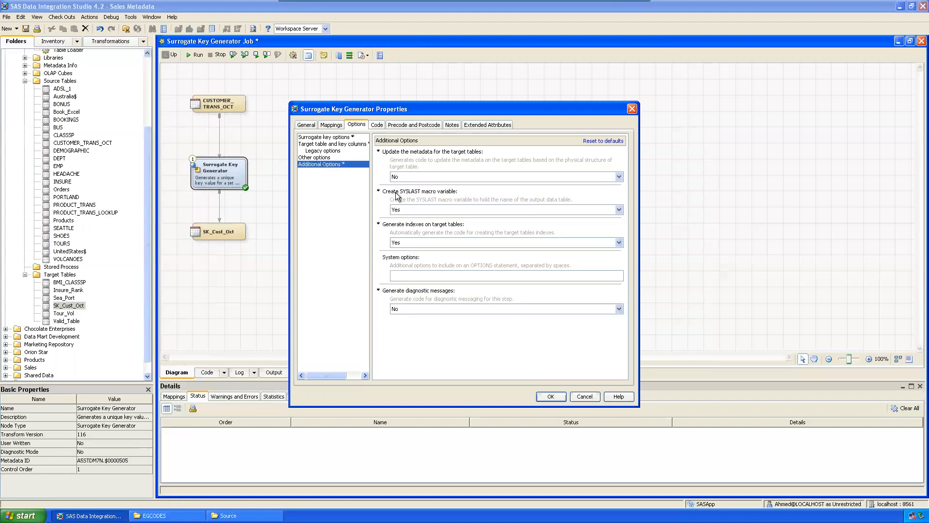
pyautogui.click(375, 125)
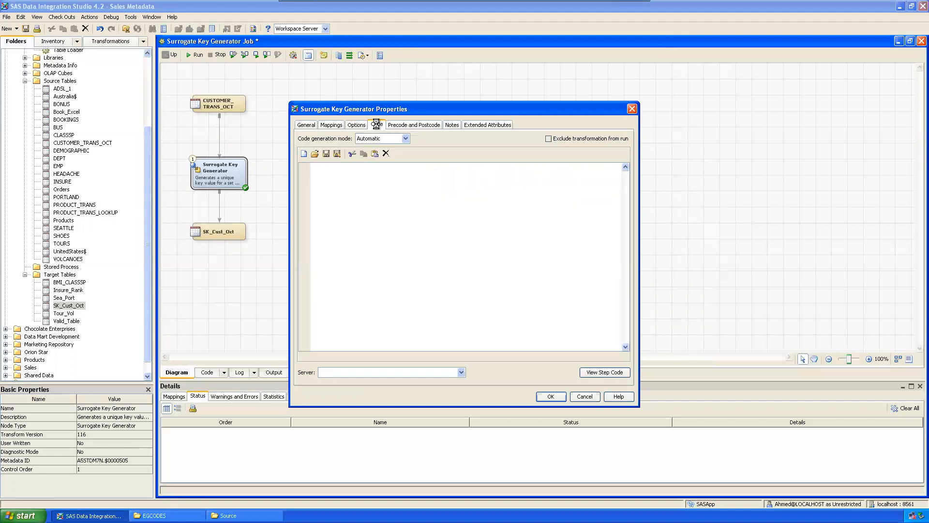
pyautogui.click(377, 124)
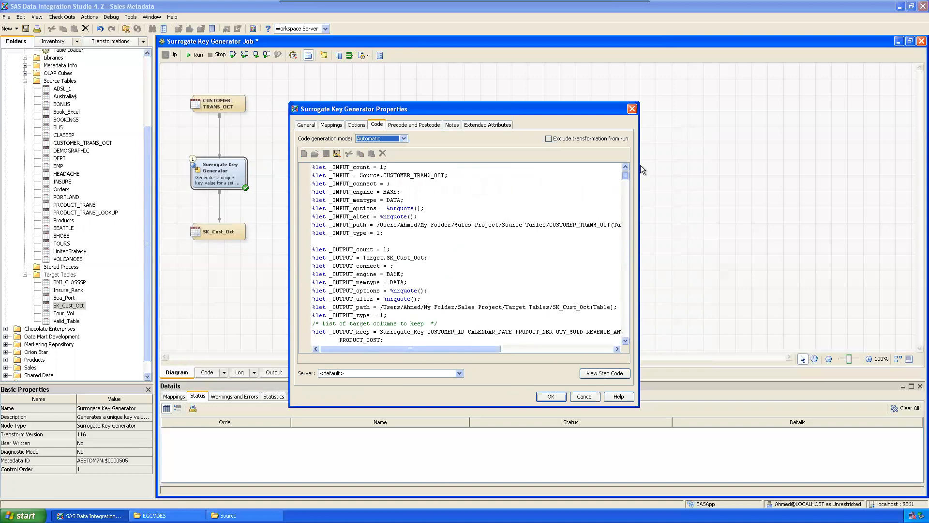
pyautogui.moveTo(641, 165)
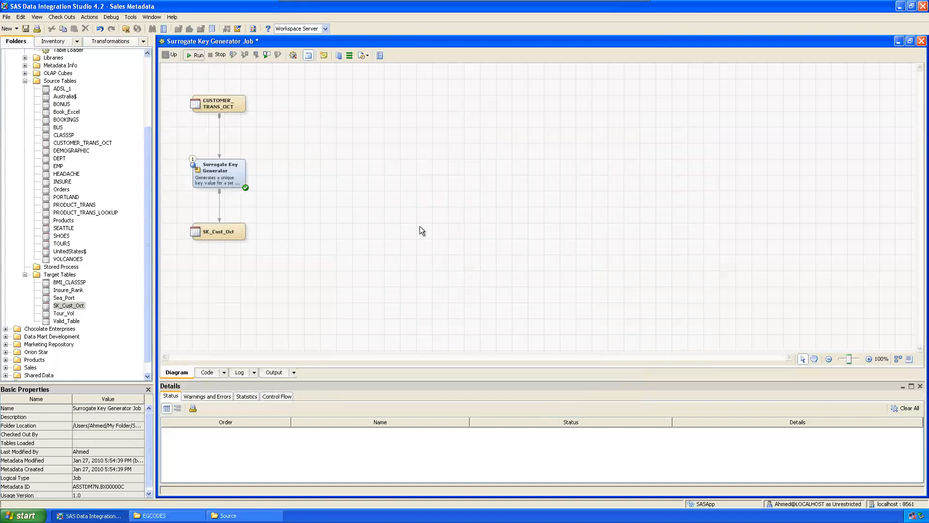
# - Run the Surrogate Key Generator Job and open SK_Cust_Oct's output data
pyautogui.click(195, 54)
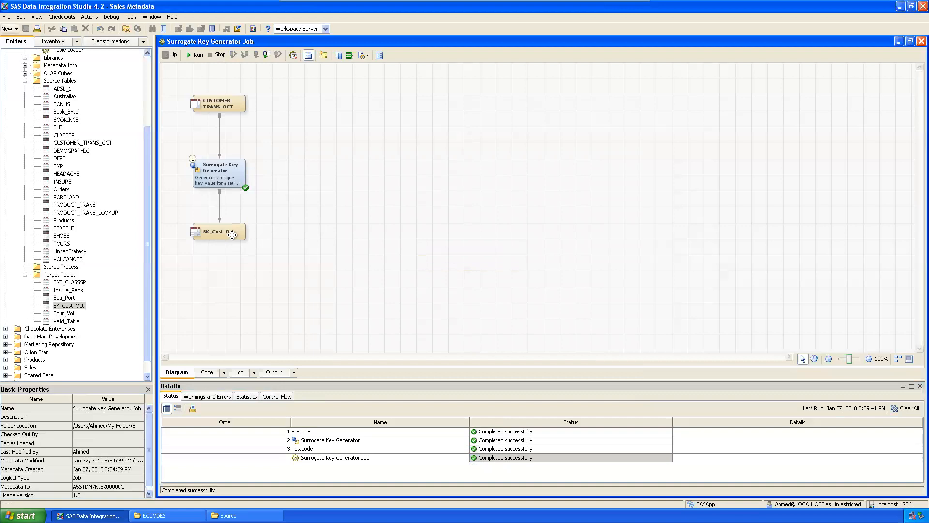
pyautogui.doubleClick(220, 232)
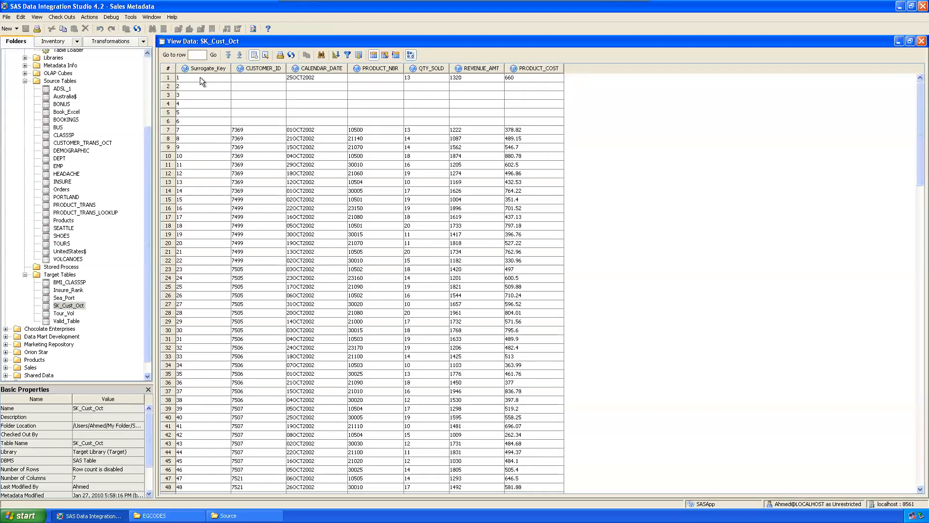
# - Scroll through SK_Cust_Oct's 186 rows with keys 1–186, then close the data view
pyautogui.moveTo(204, 77); pyautogui.dragTo(205, 156)
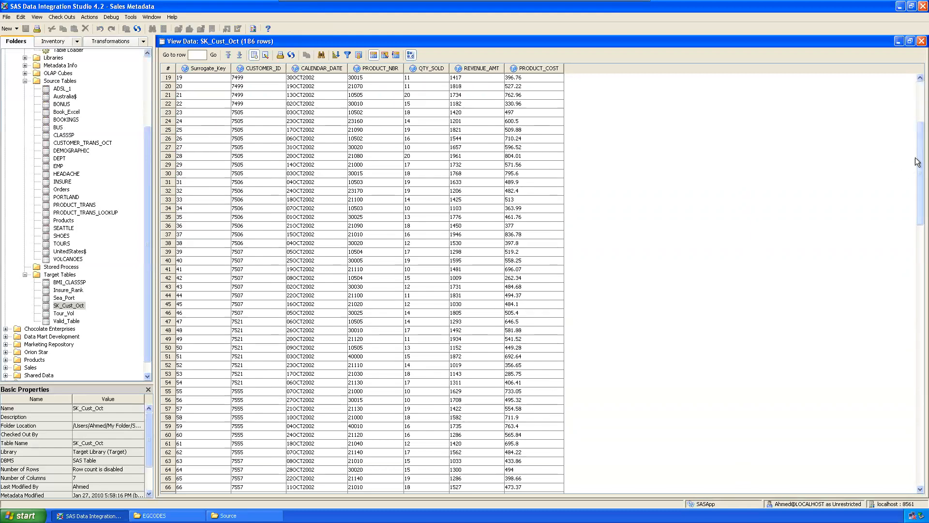
pyautogui.scroll(-3)
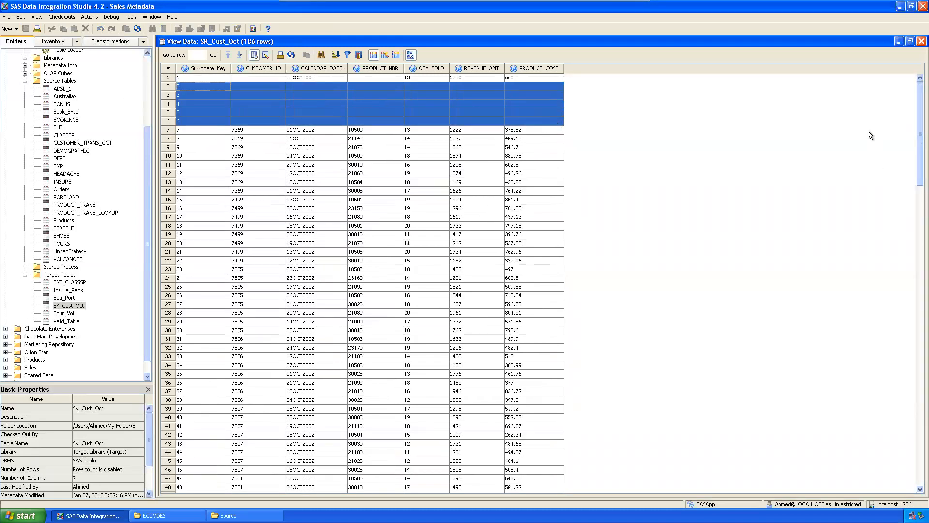
pyautogui.click(249, 93)
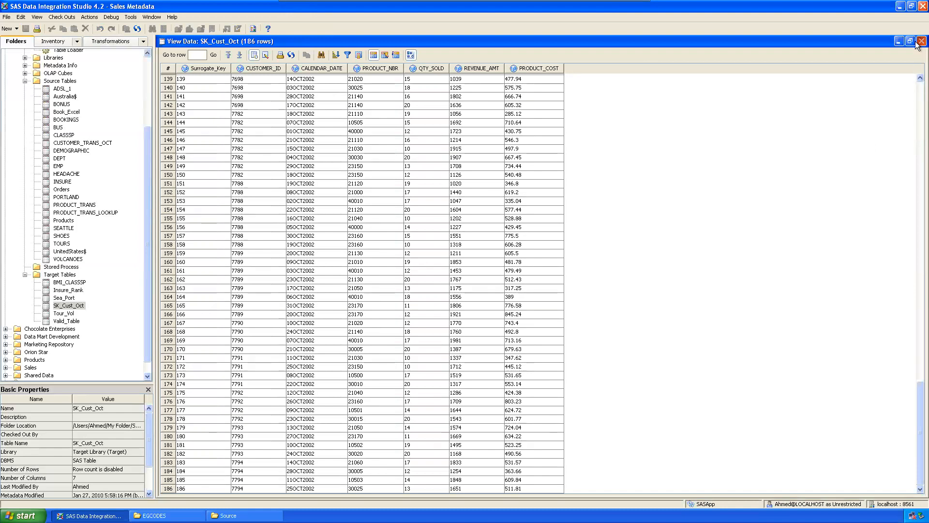
pyautogui.click(921, 41)
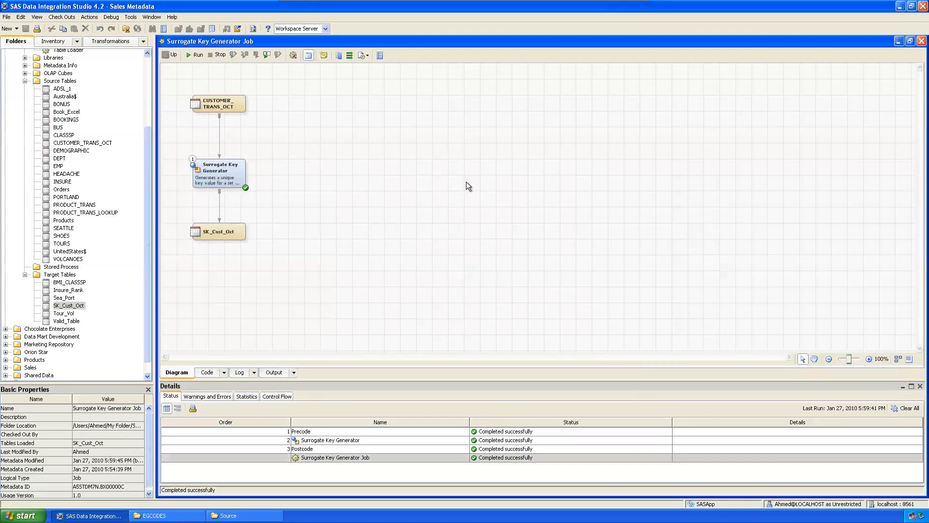
pyautogui.moveTo(682, 147)
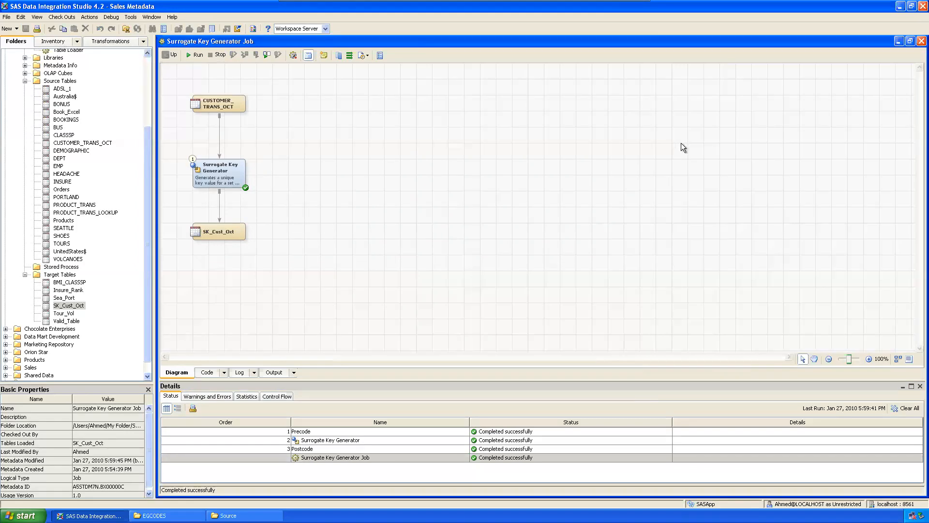